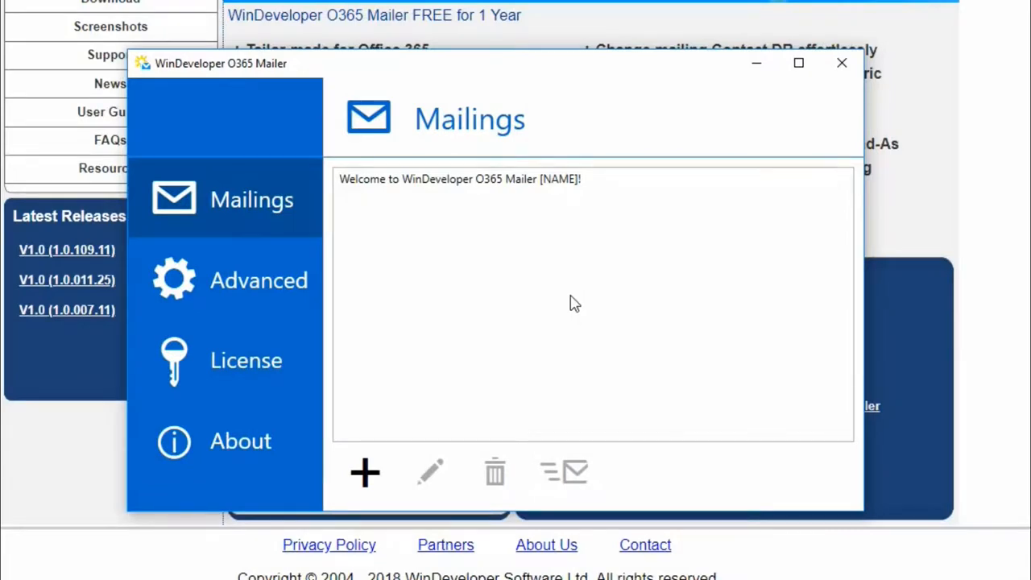
Create a new mailing and place the cursor in the blank template's Subject field
left_click(364, 473)
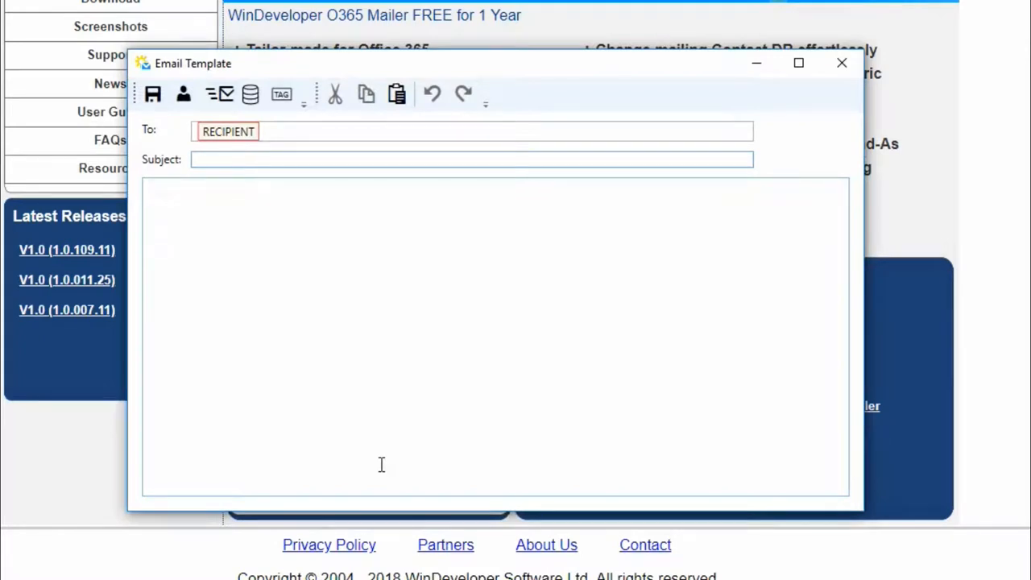
left_click(471, 158)
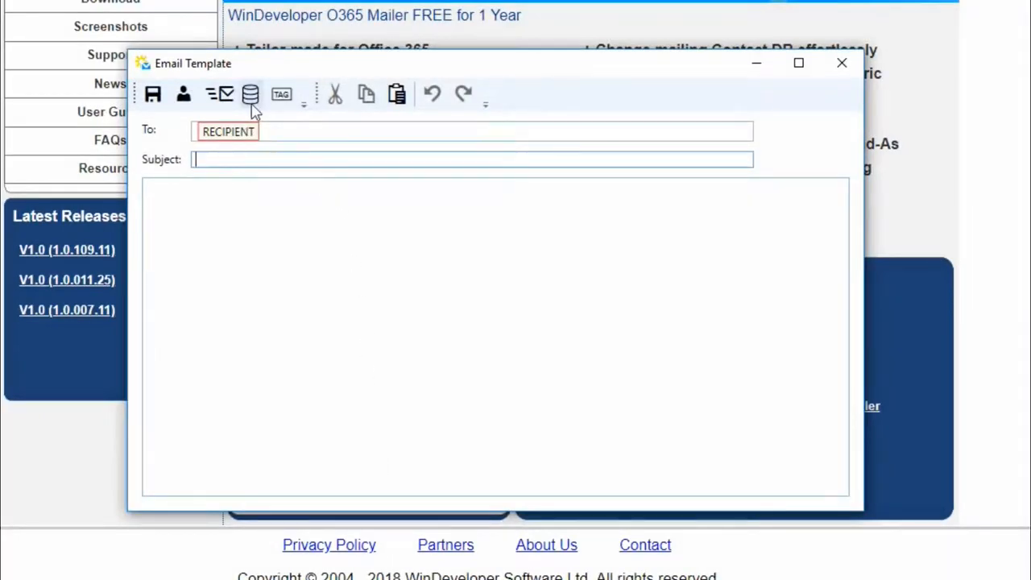
Connect to the Contacts database on server (localdb)\MailerTest and continue to data selection
left_click(250, 95)
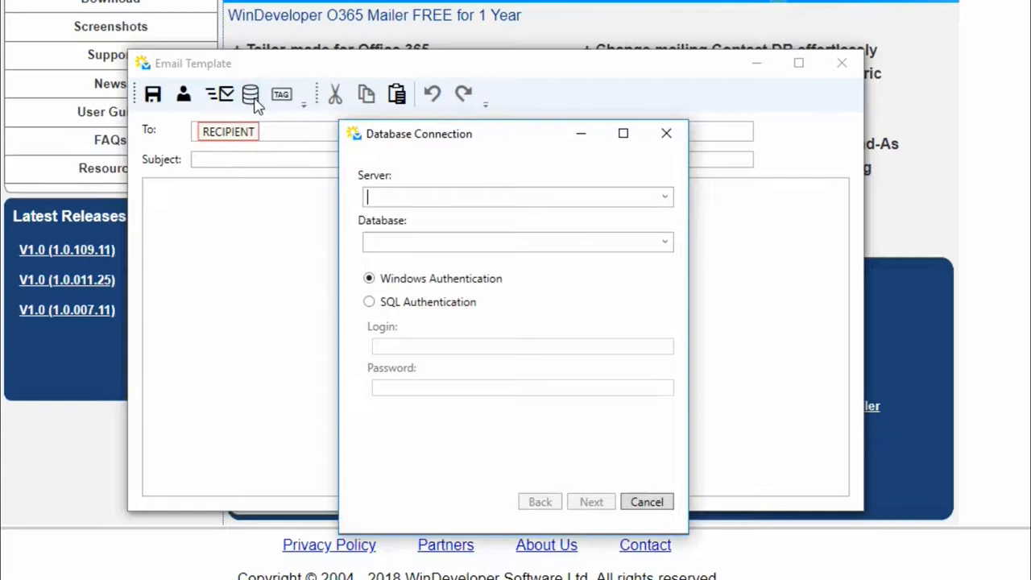
type("(localdb)\\")
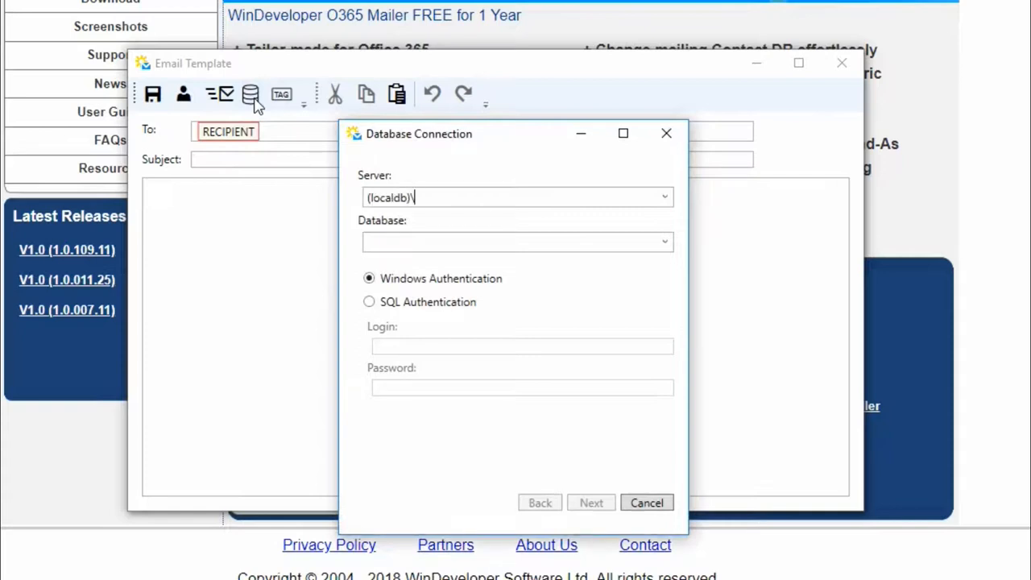
type("Mailer")
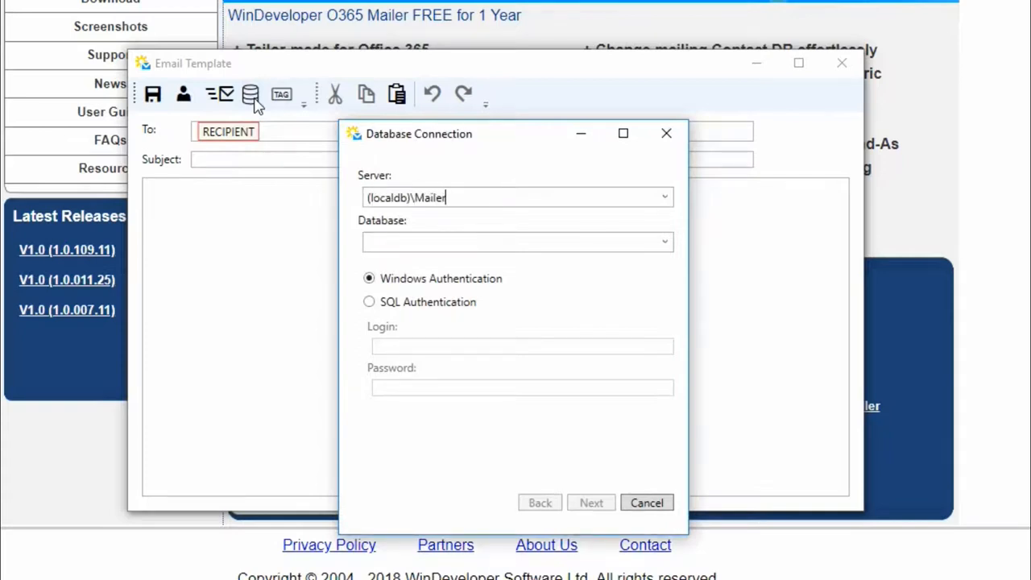
type("Test")
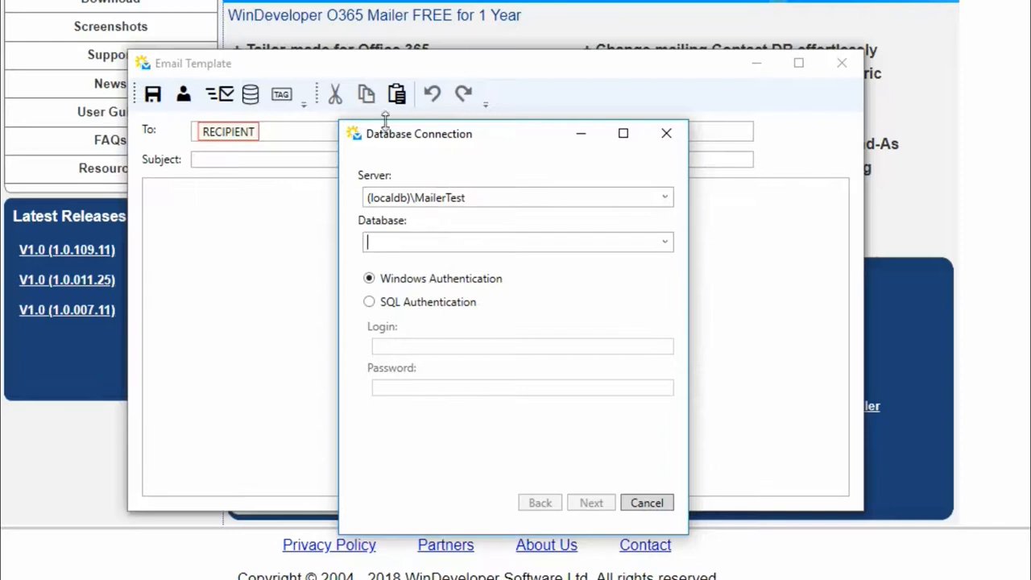
left_click(664, 241)
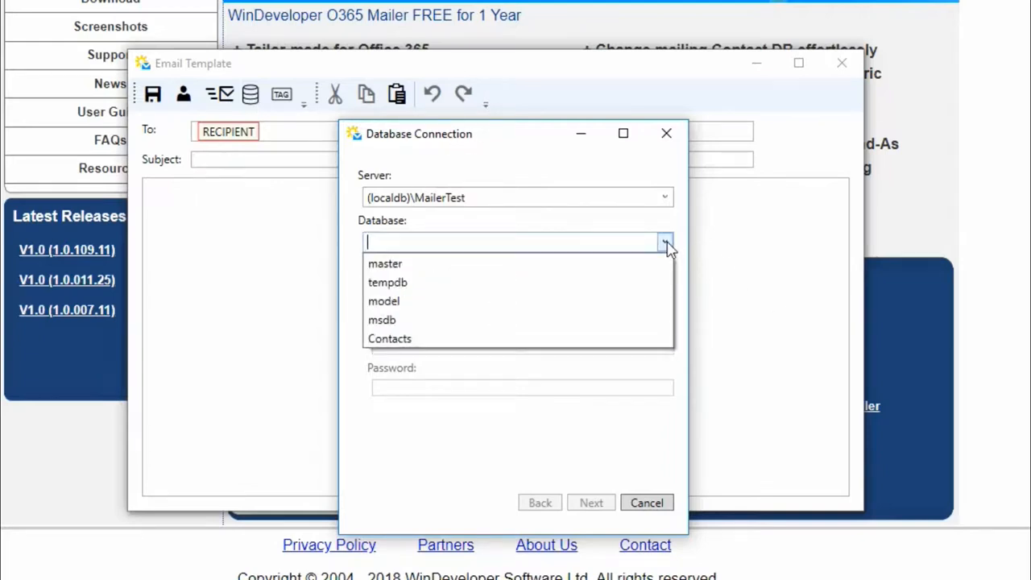
left_click(389, 338)
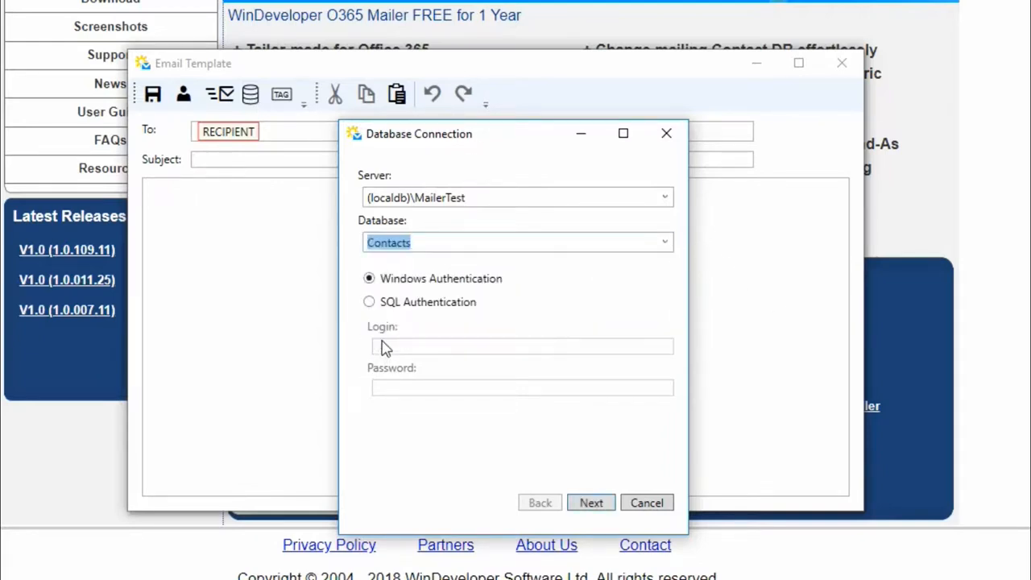
left_click(591, 502)
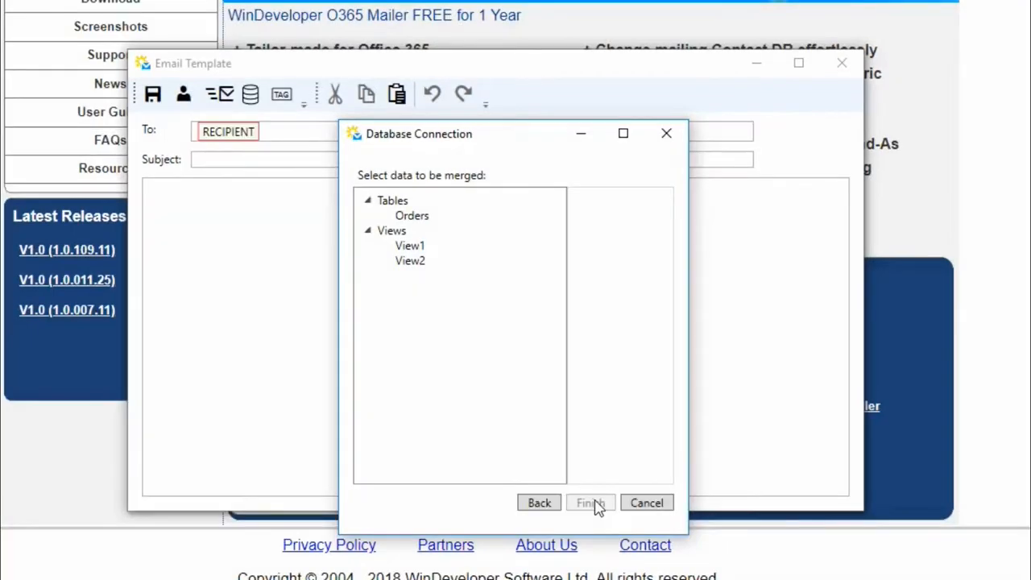
Preview the Orders table and View1, then finish with Orders as the merge source
left_click(411, 215)
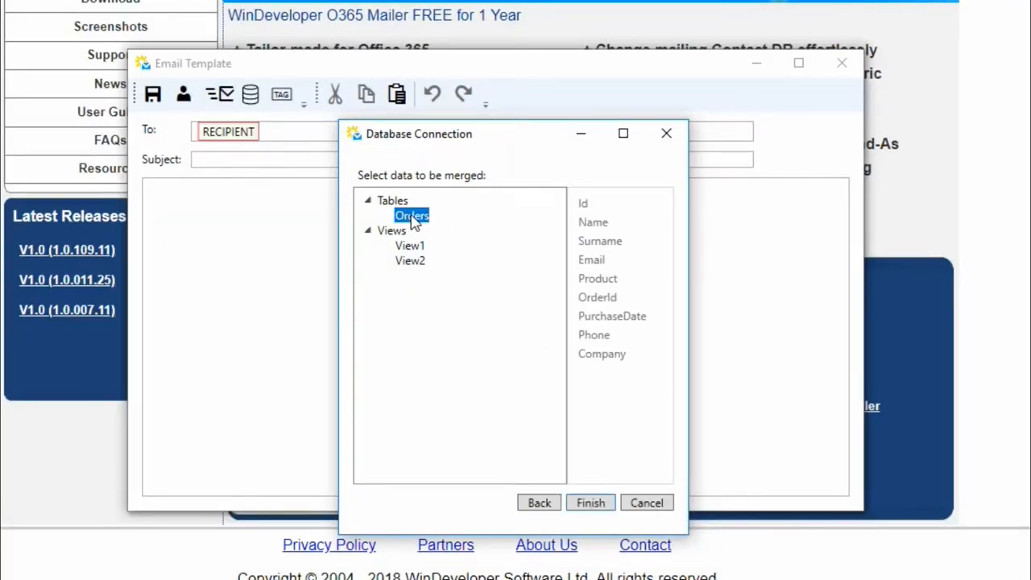
left_click(409, 244)
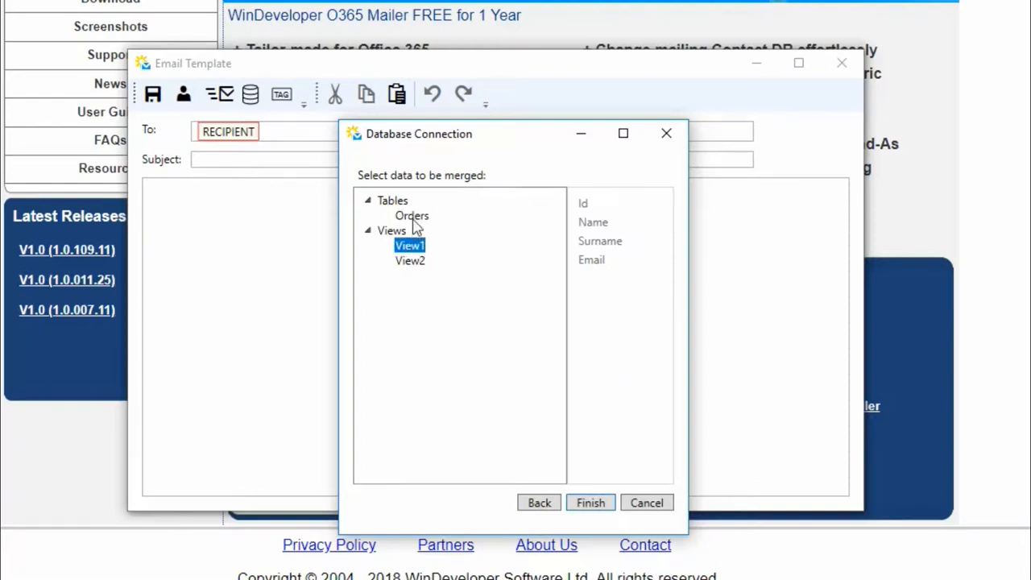
left_click(412, 215)
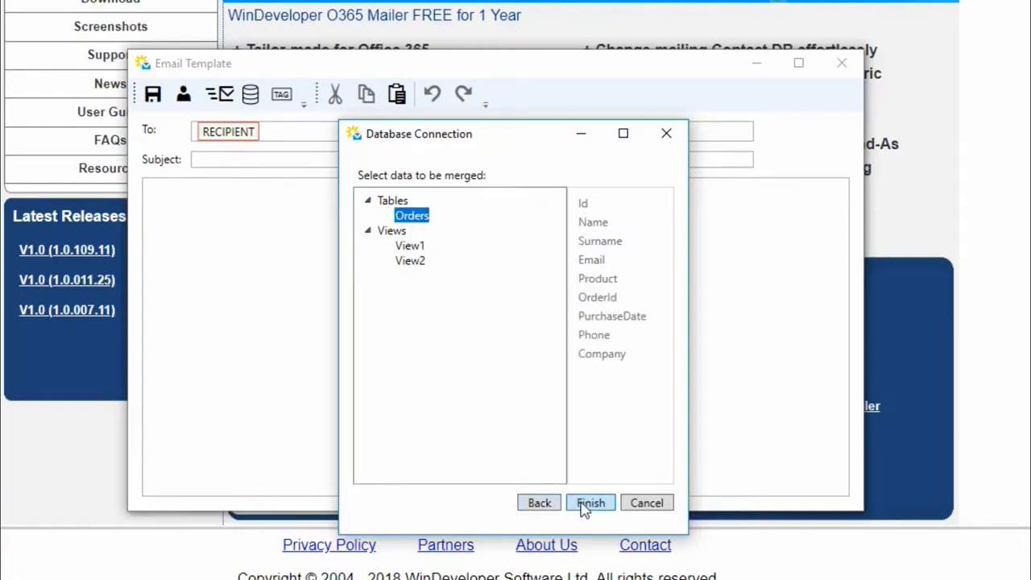
left_click(590, 503)
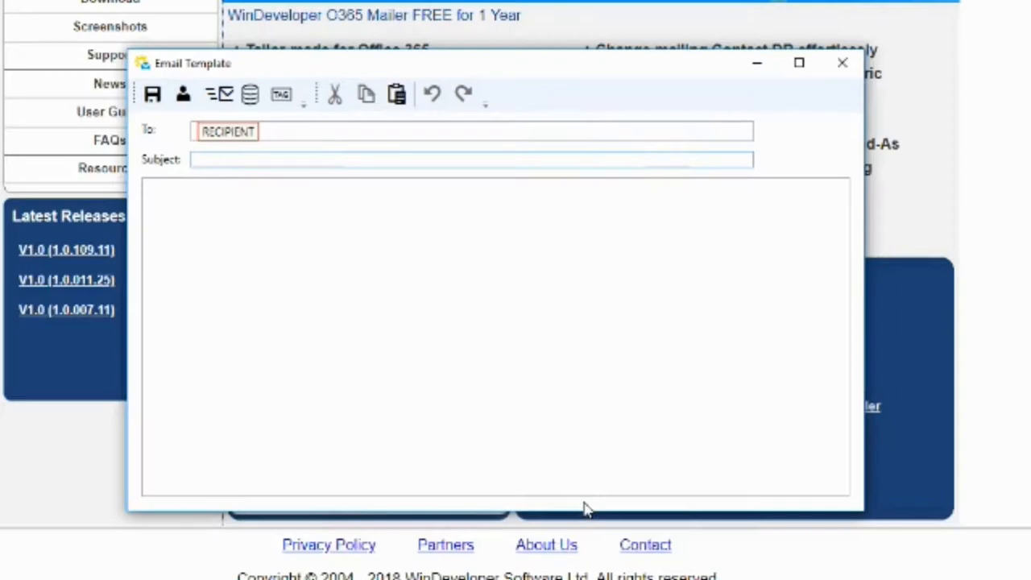
Map the RECIPIENT tag in the To field to the Email database field
left_click(471, 158)
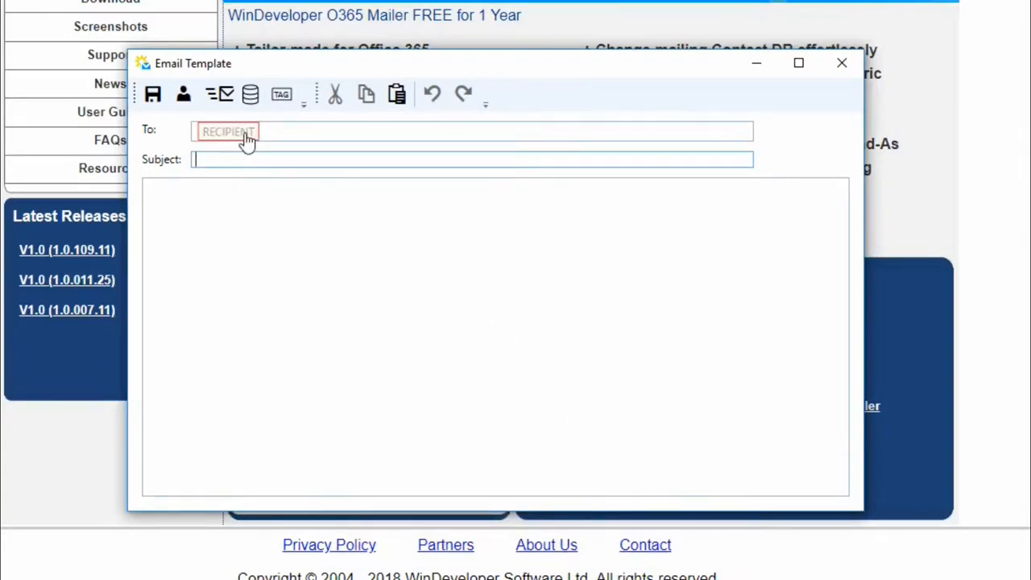
double_click(228, 132)
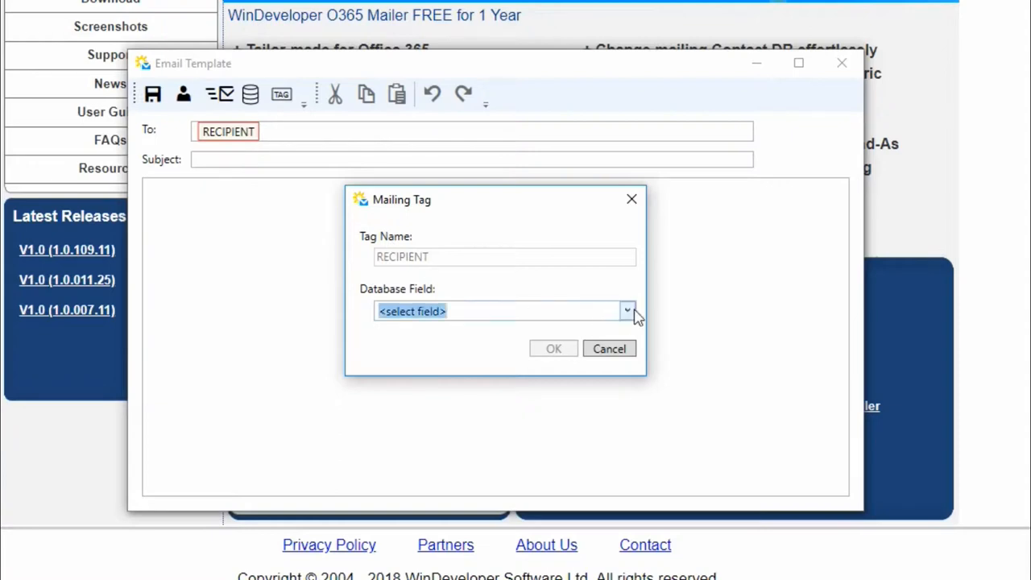
left_click(627, 311)
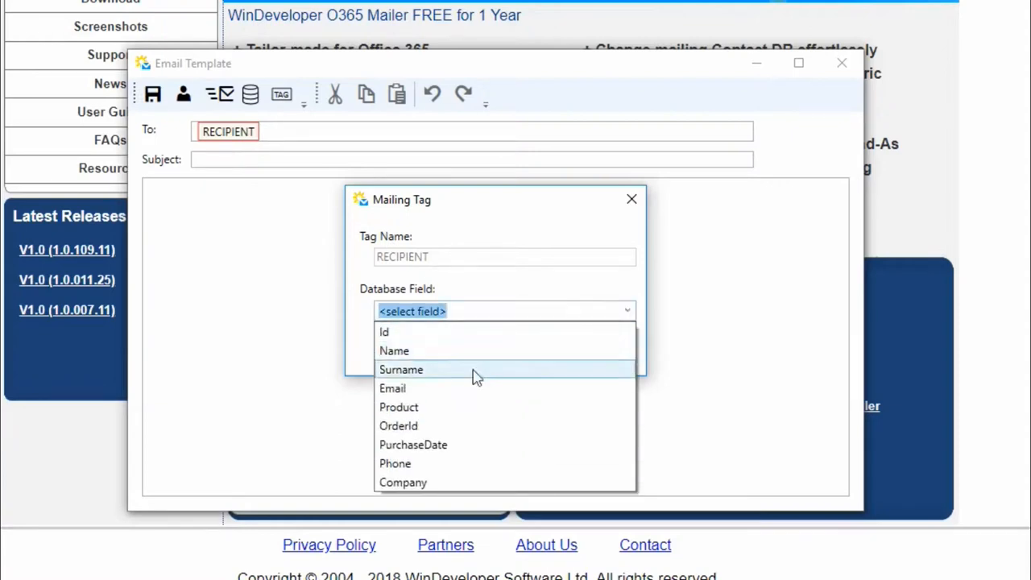
left_click(393, 388)
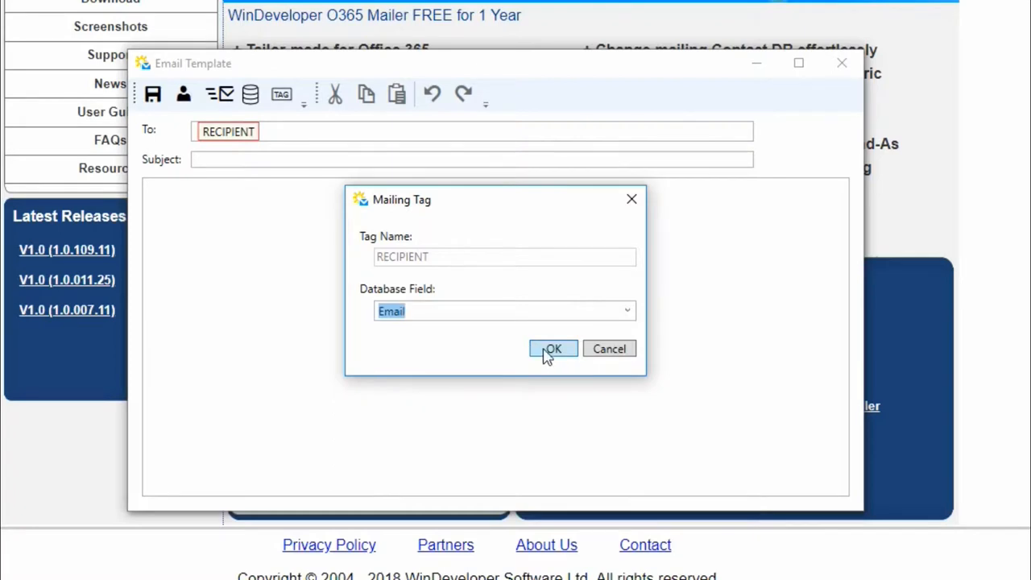
left_click(553, 348)
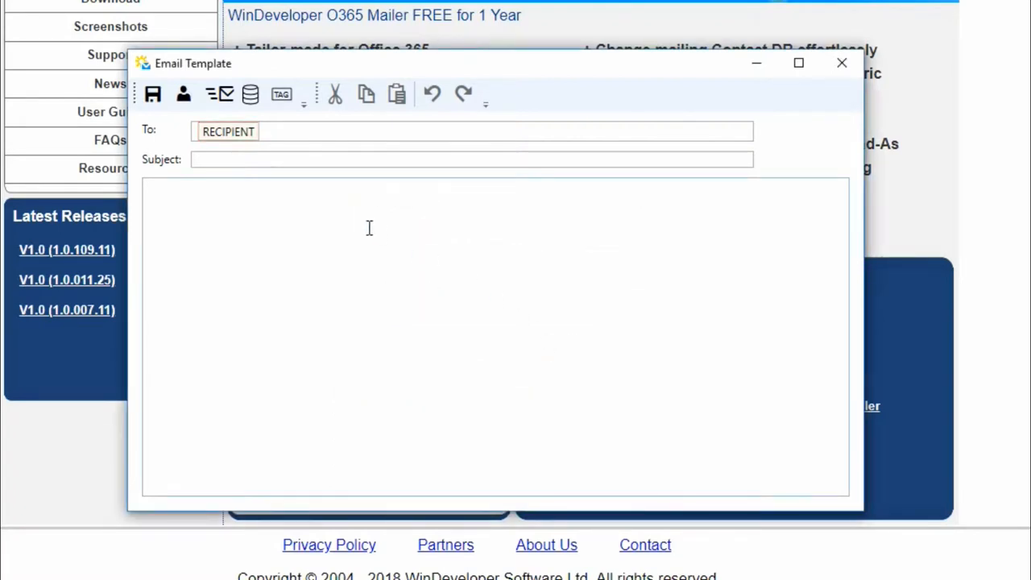
Start the subject with 'Your' plus a PRODUCT tag, and map a Name tag
type("Your")
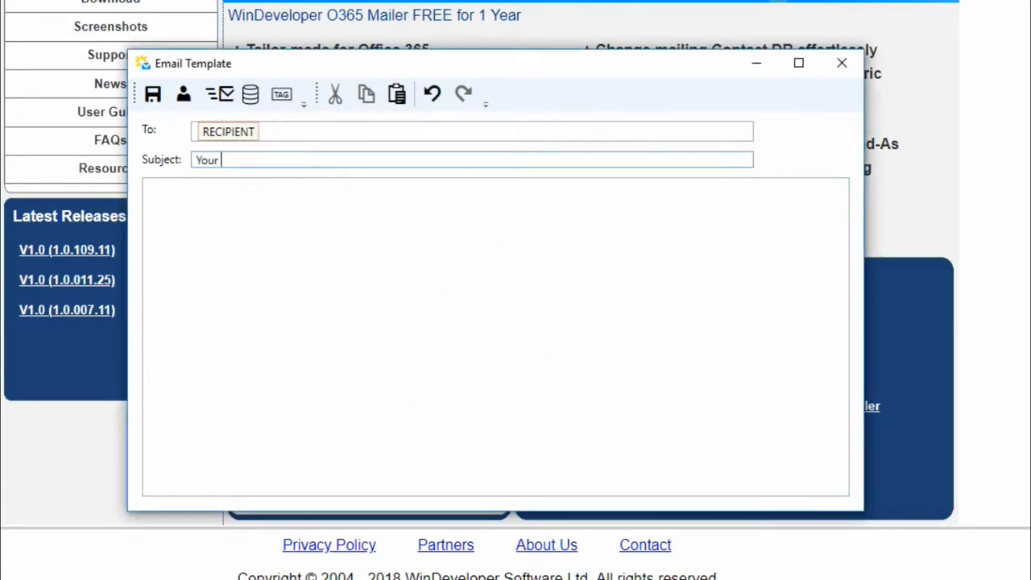
left_click(281, 94)
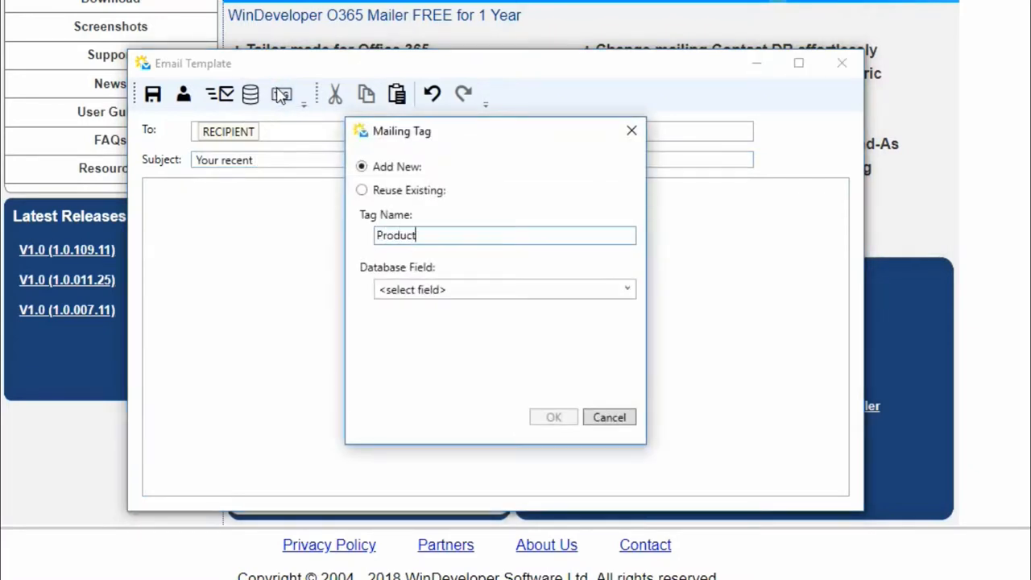
left_click(553, 417)
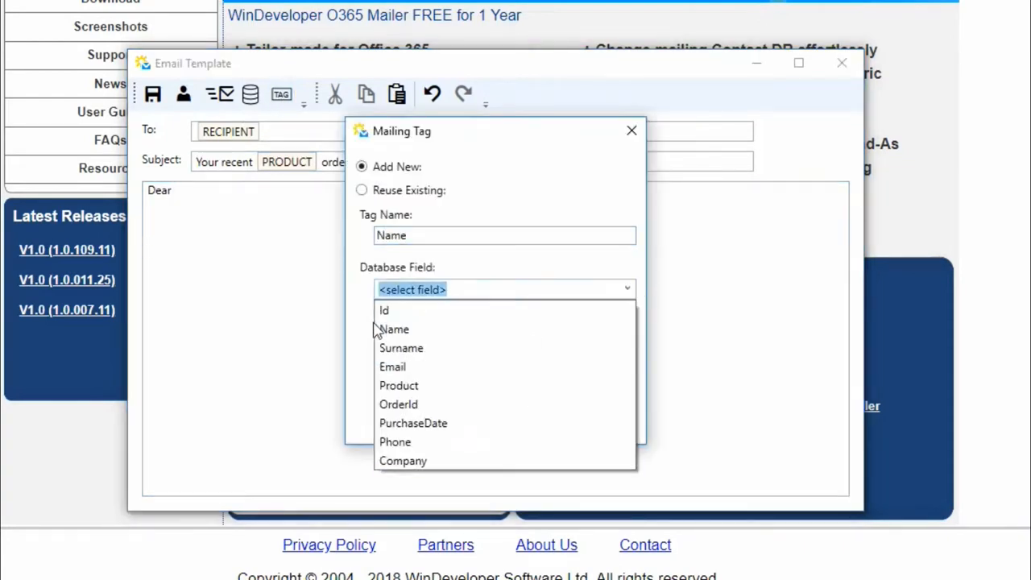
left_click(395, 329)
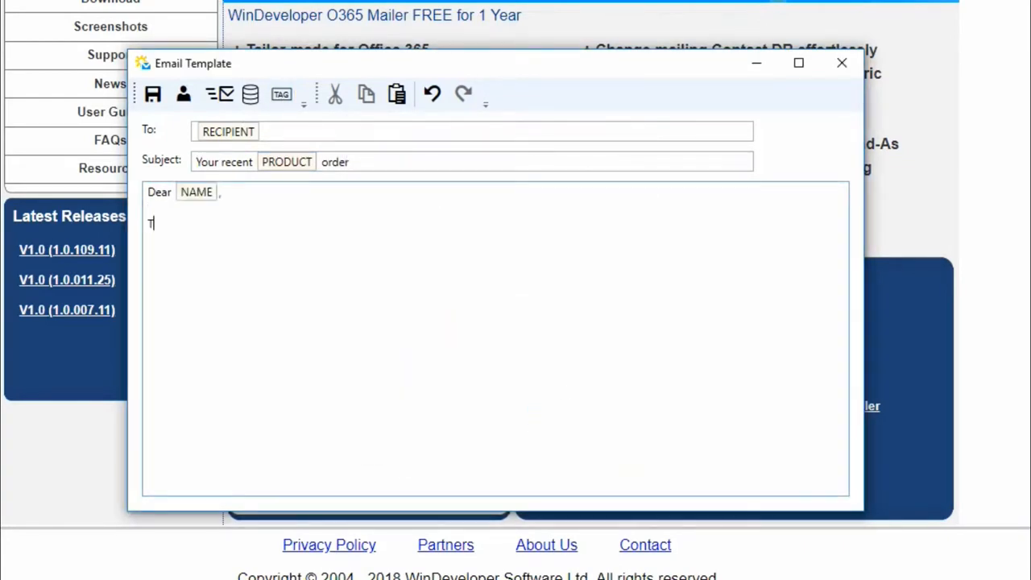
Type 'Thanks for ordering' in the body and insert the existing PRODUCT tag
type("hanks for ordering")
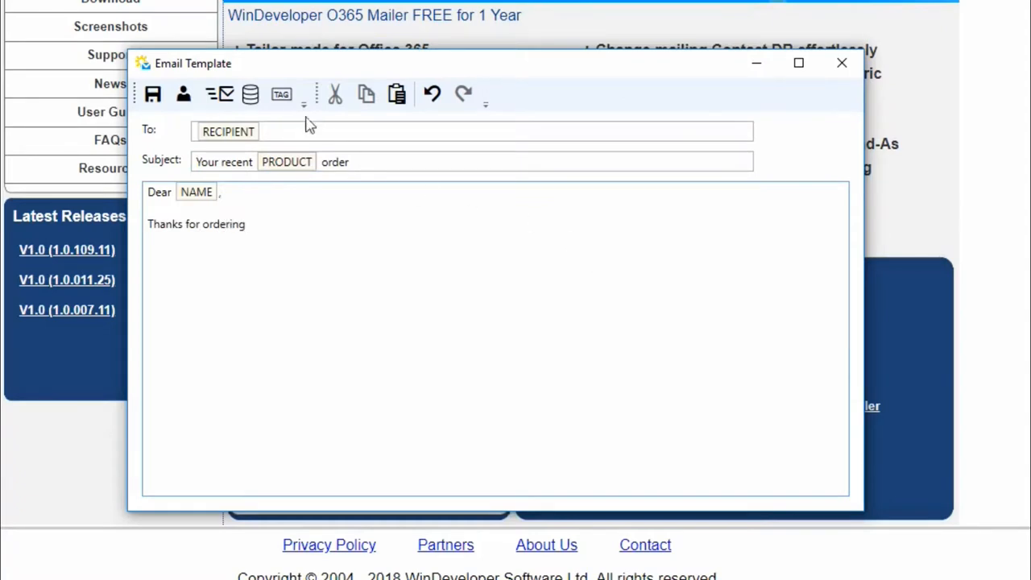
left_click(281, 95)
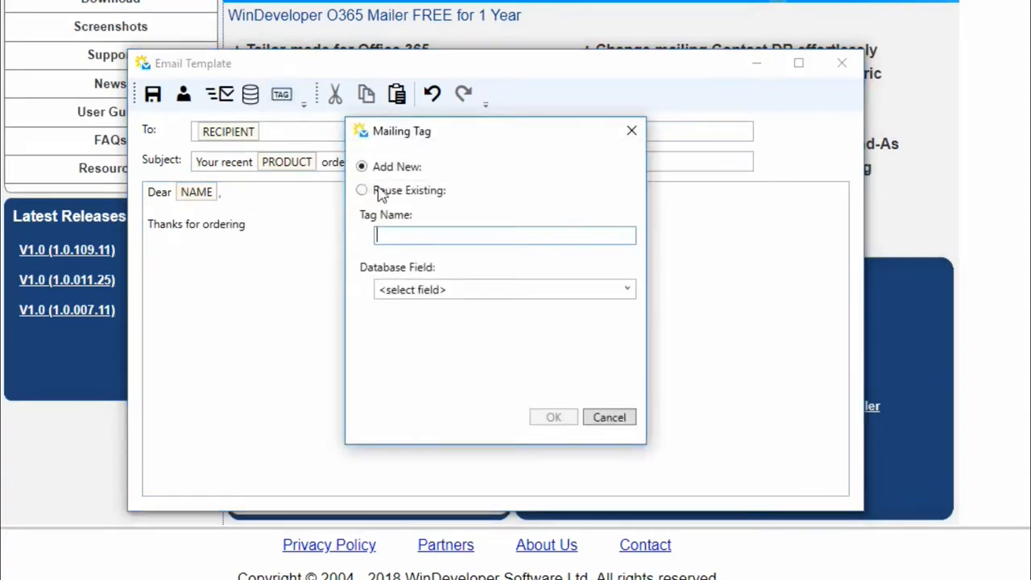
left_click(362, 190)
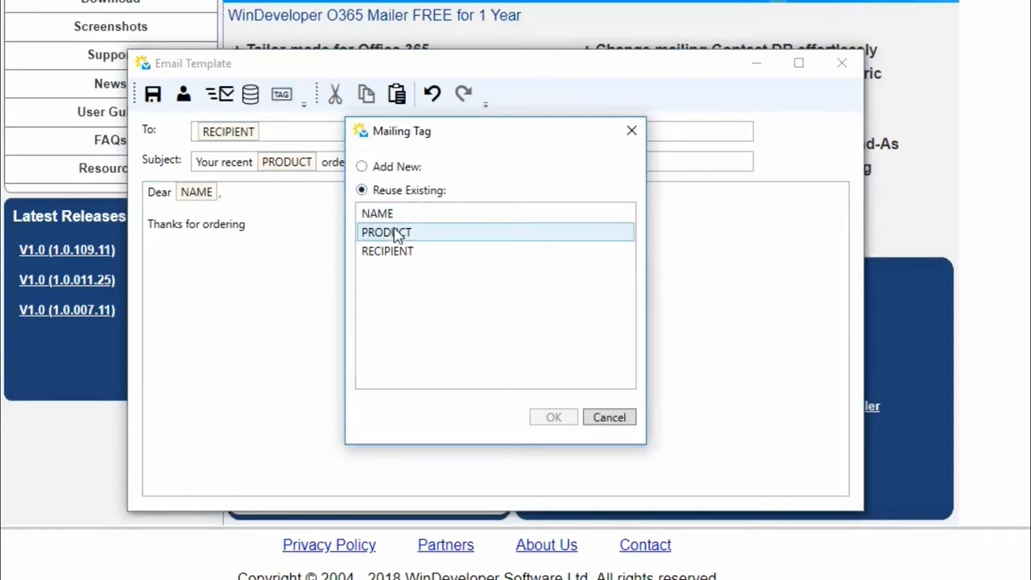
left_click(554, 417)
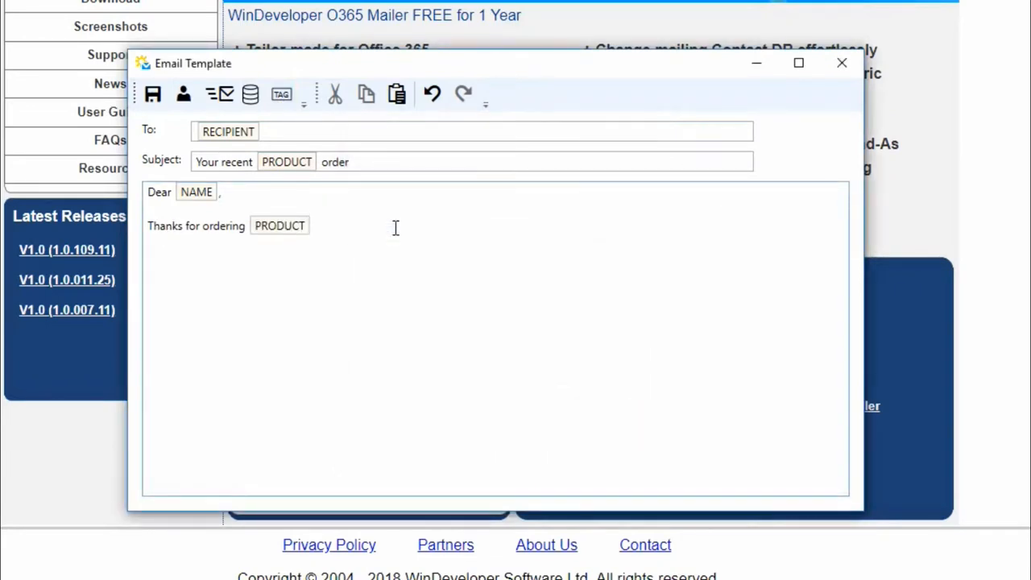
Add 'earlier this week. I was wondering whether our application is working well and meeting your expectations.'
type("earlier this week.")
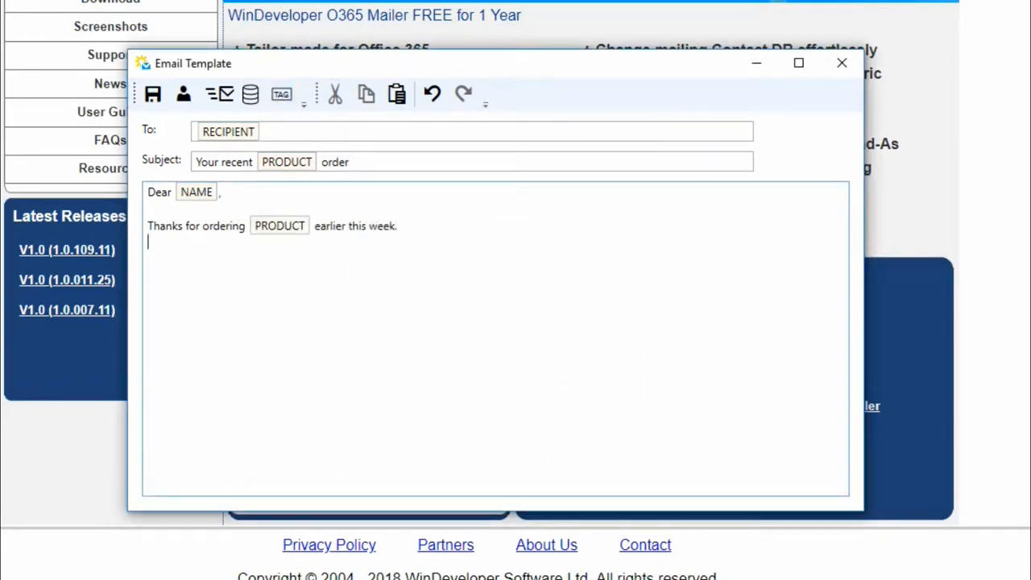
type("I was wondering wh")
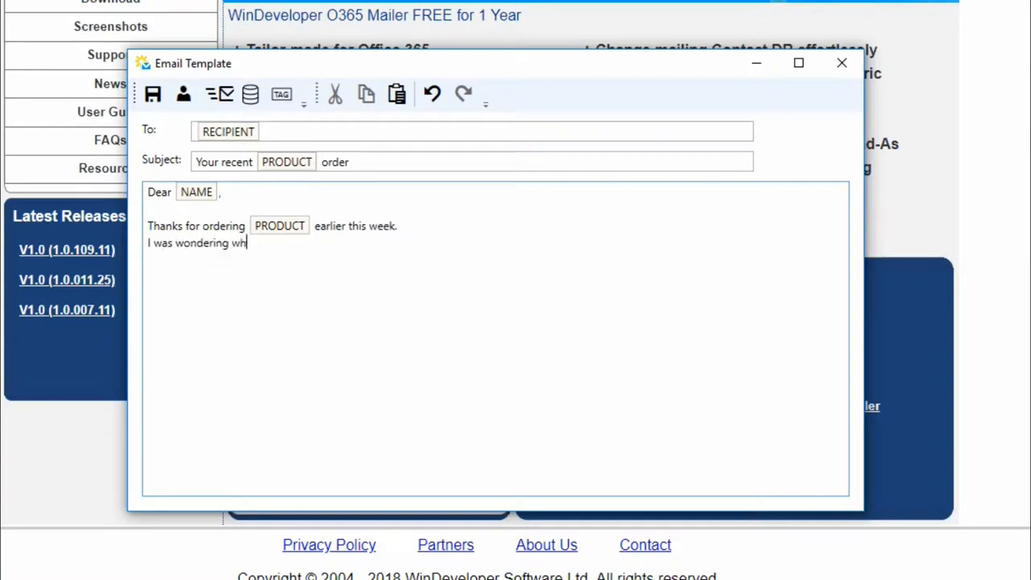
type("ether our application")
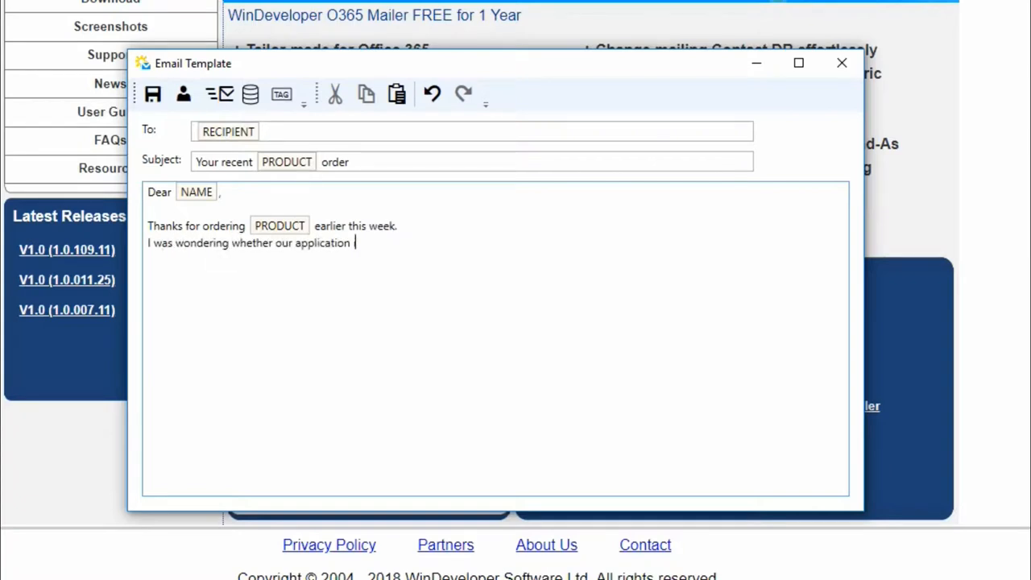
type("is working well and me")
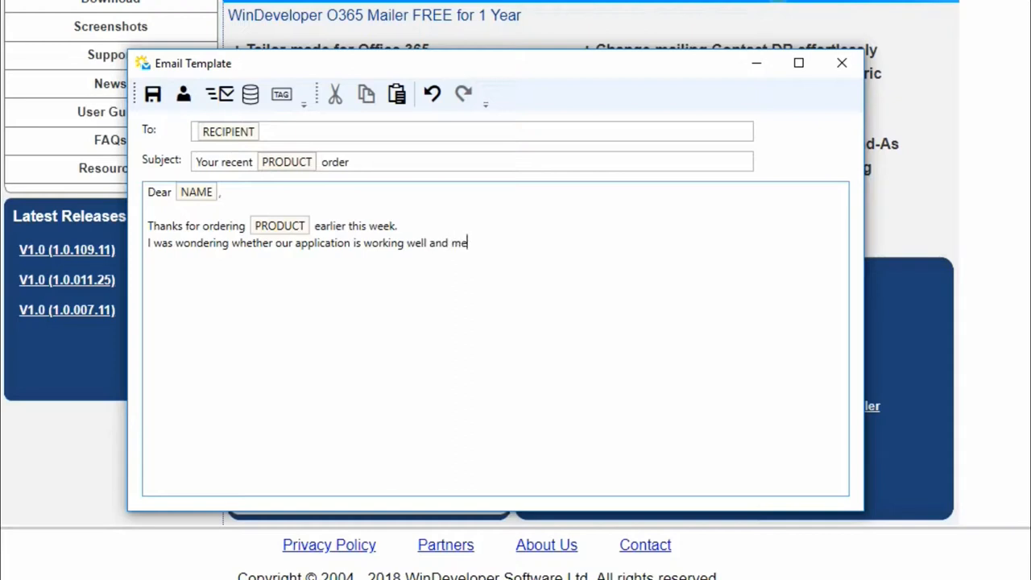
type("eting your expectations.")
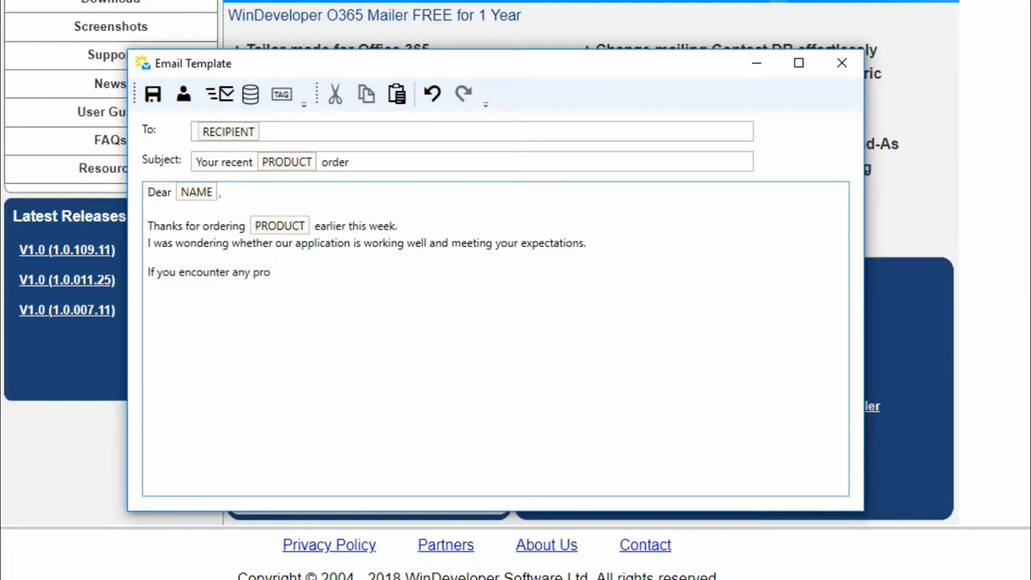
type("blems please don't hesitate to contact our support on")
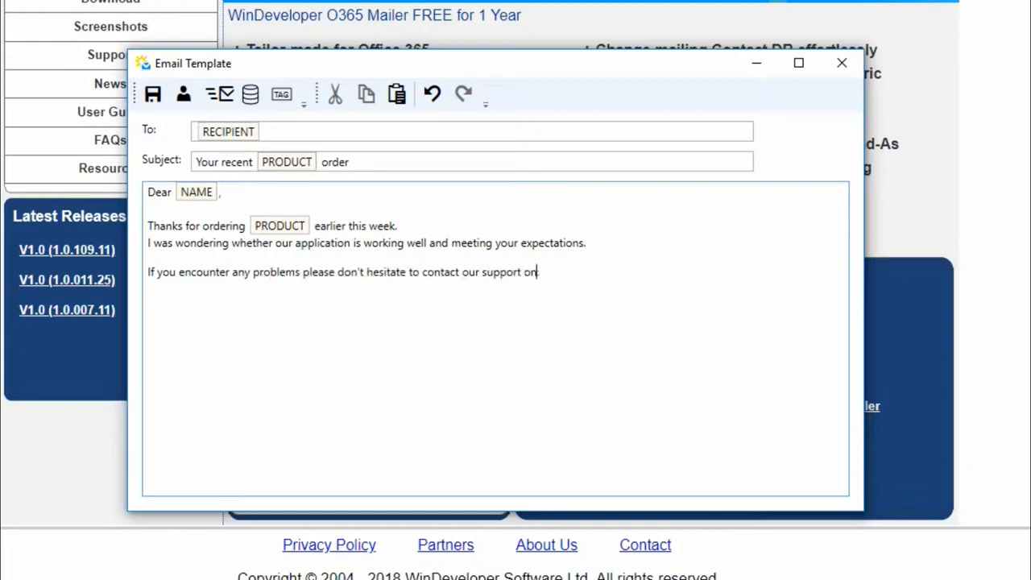
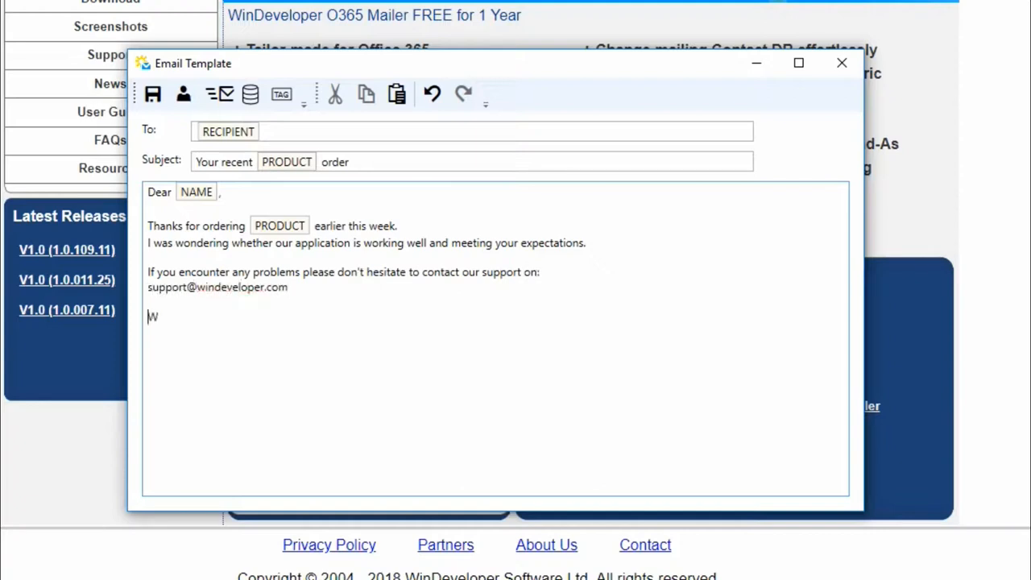
type("hen contacting us please")
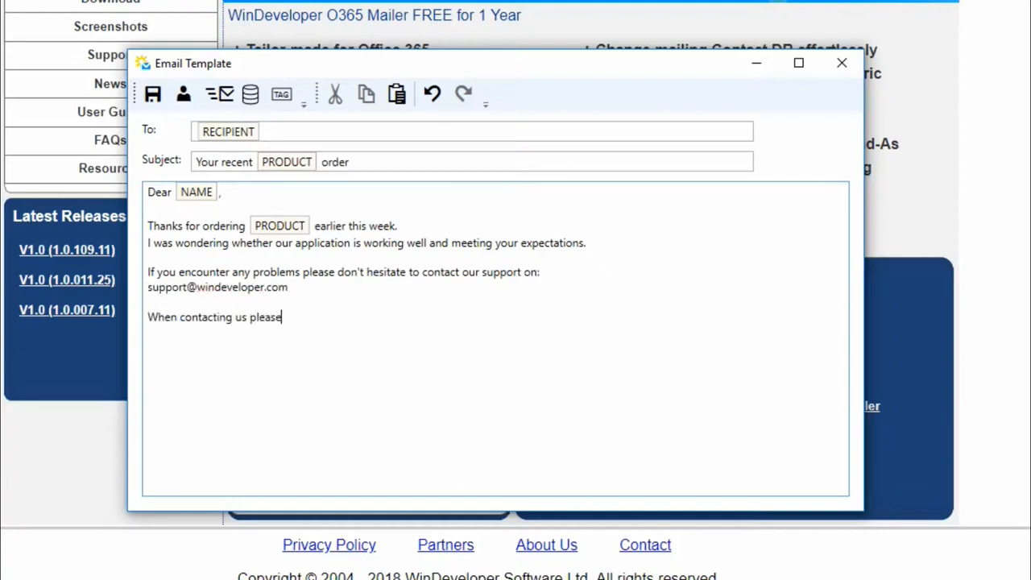
type("quote your order id")
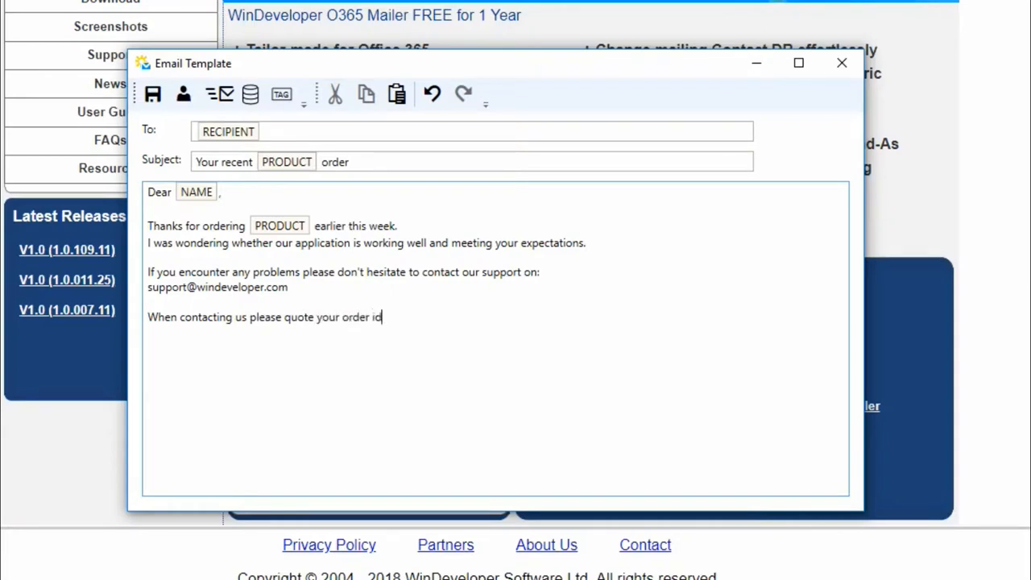
left_click(627, 289)
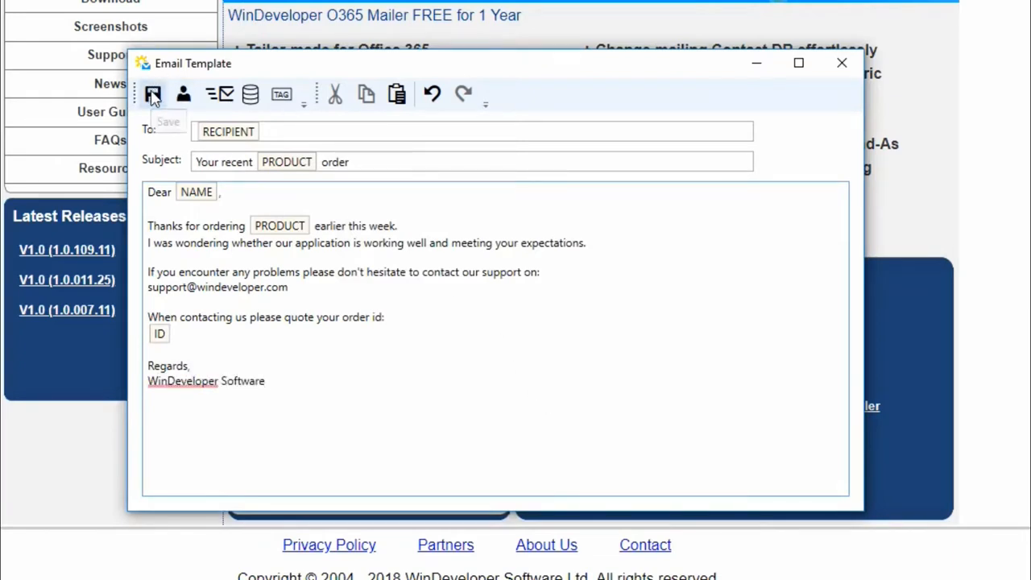
mouse_move(144, 71)
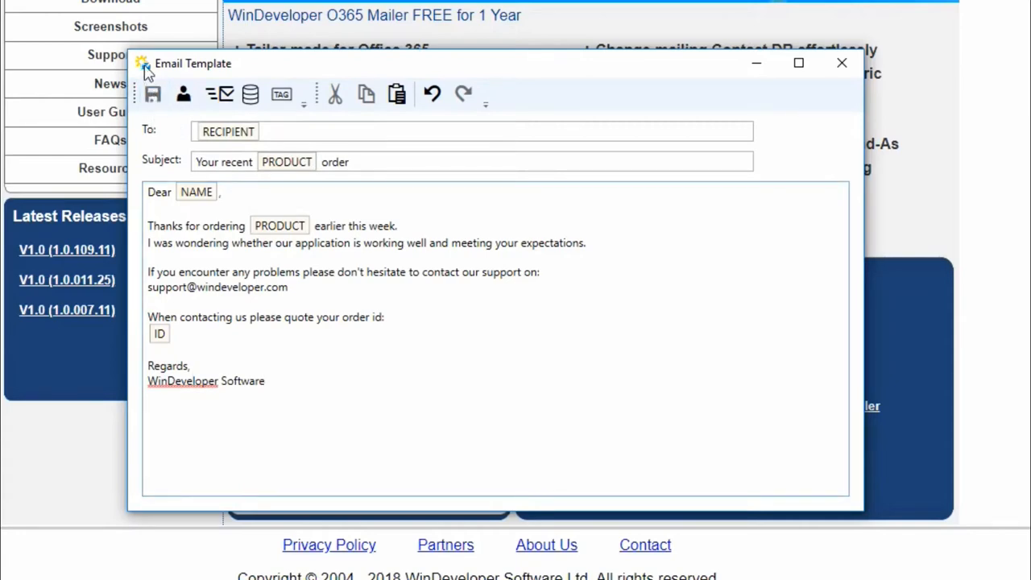
Save the template and launch the mailing for 'Your recent [PRODUCT] order'
left_click(841, 63)
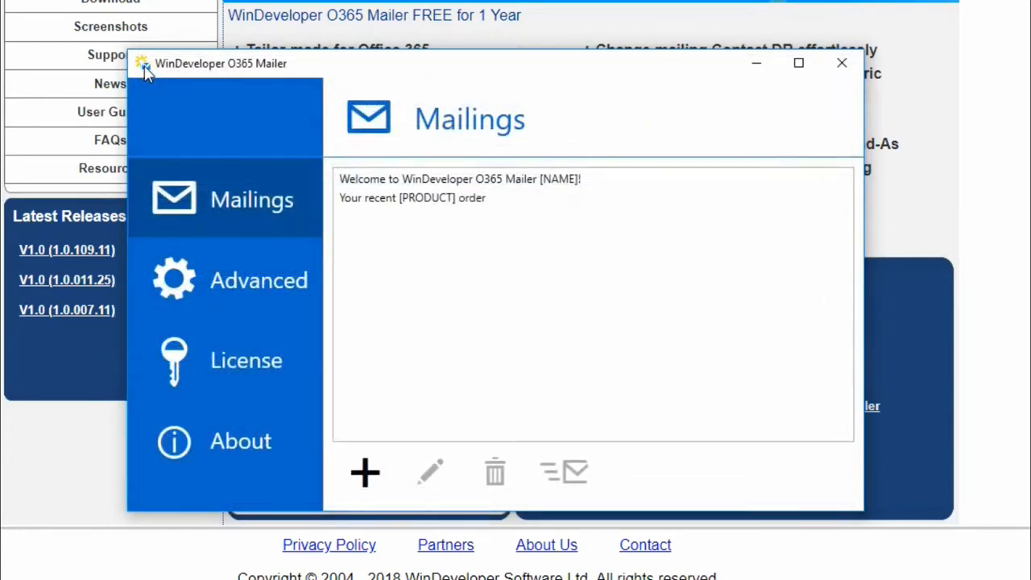
mouse_move(362, 72)
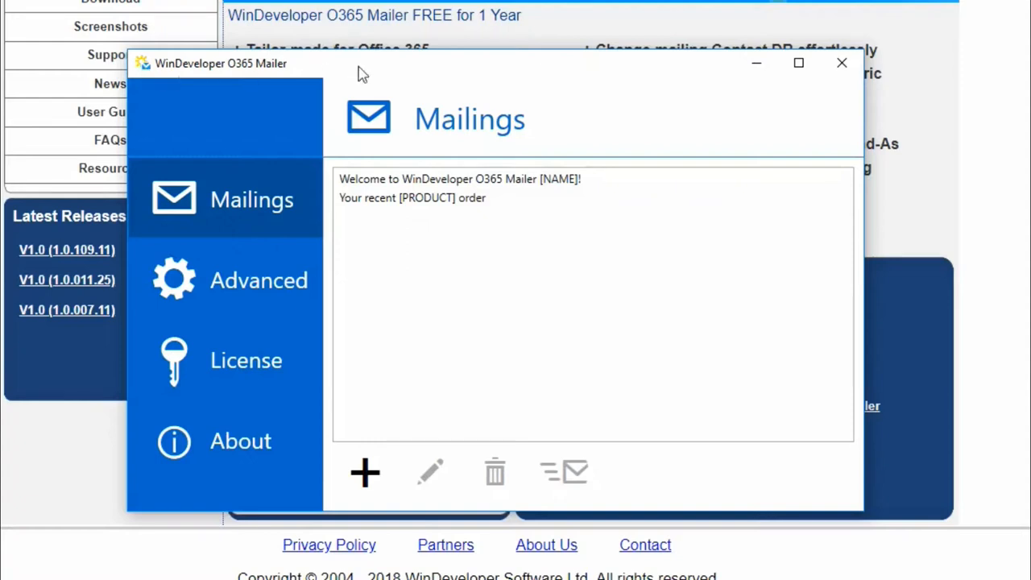
left_click(440, 198)
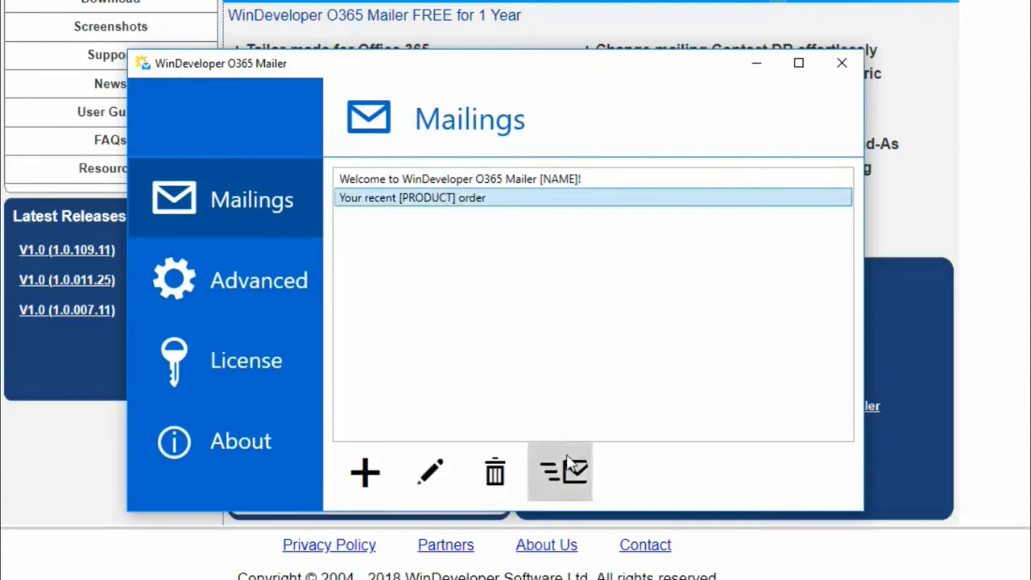
left_click(559, 471)
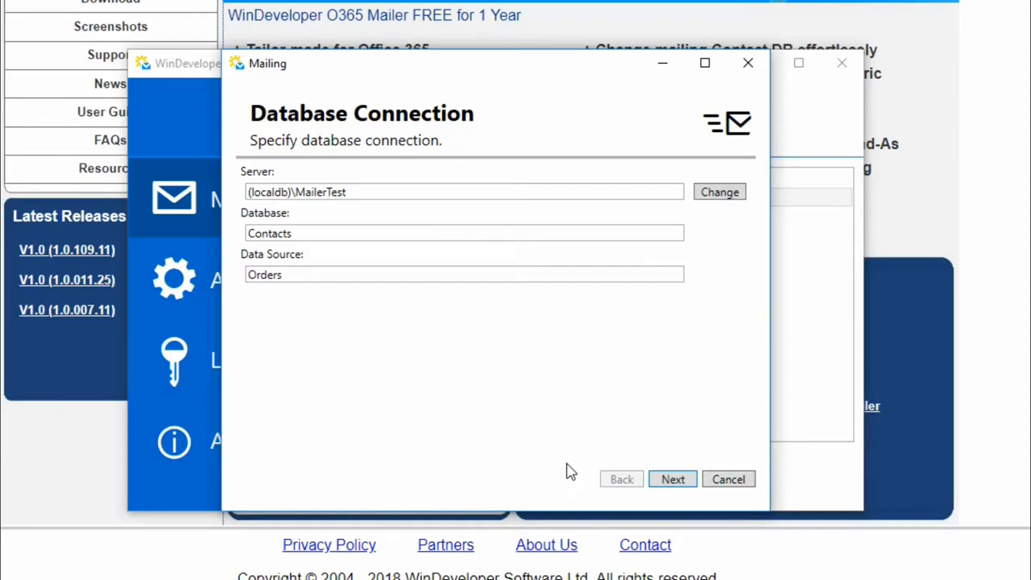
mouse_move(673, 479)
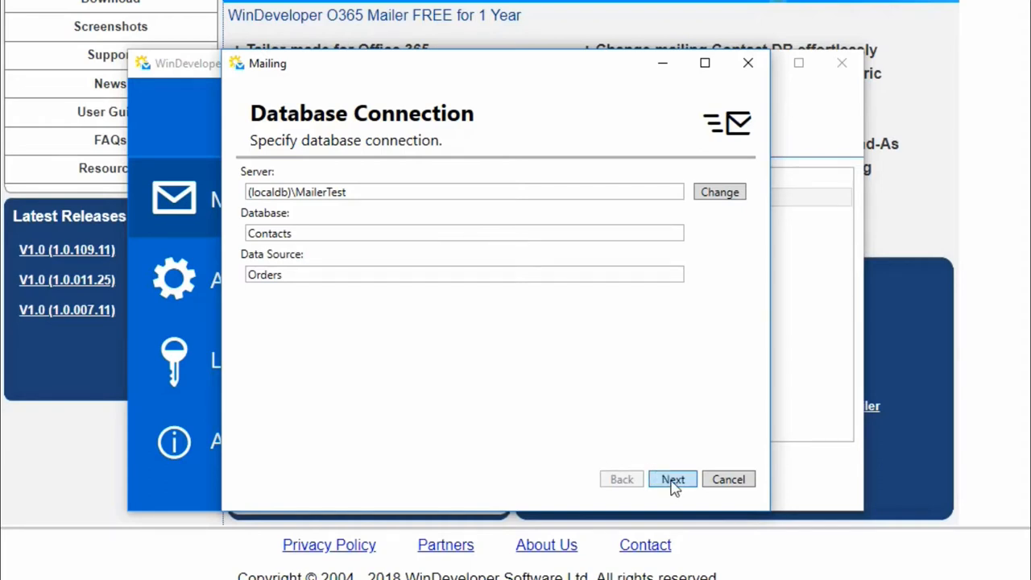
Review the data sample, then step through email previews to Robert's order 12348
left_click(672, 480)
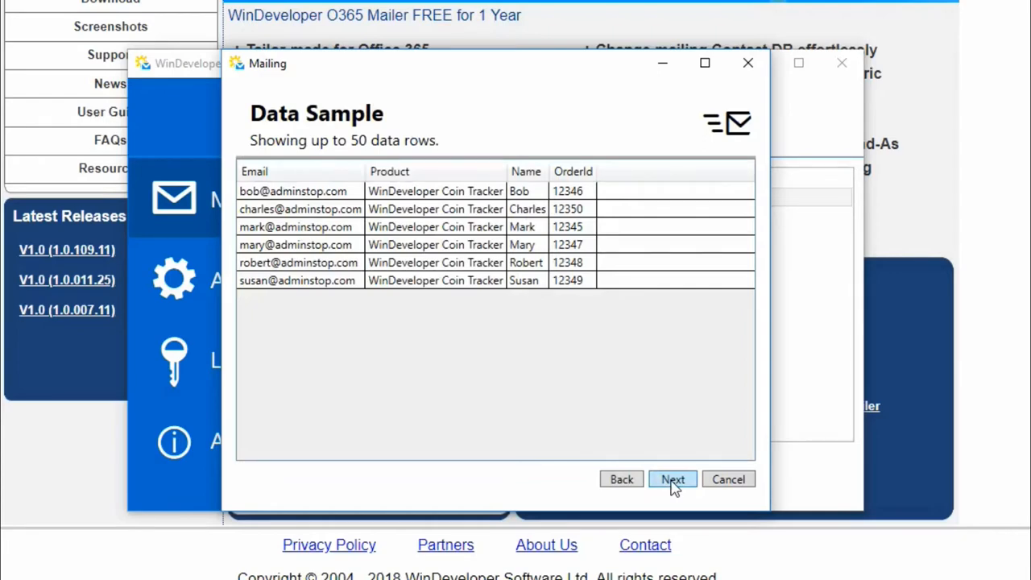
mouse_move(548, 170)
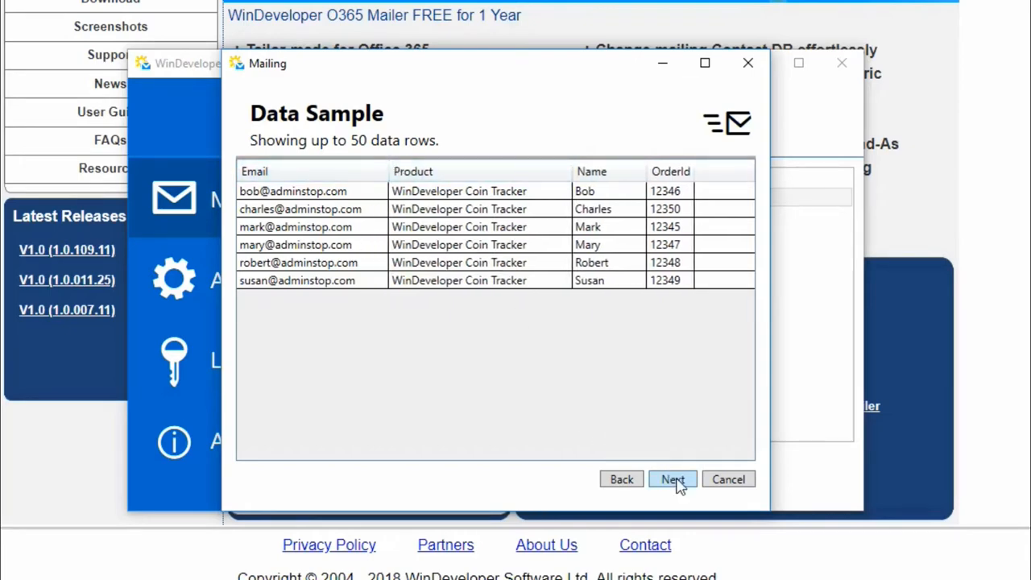
left_click(672, 479)
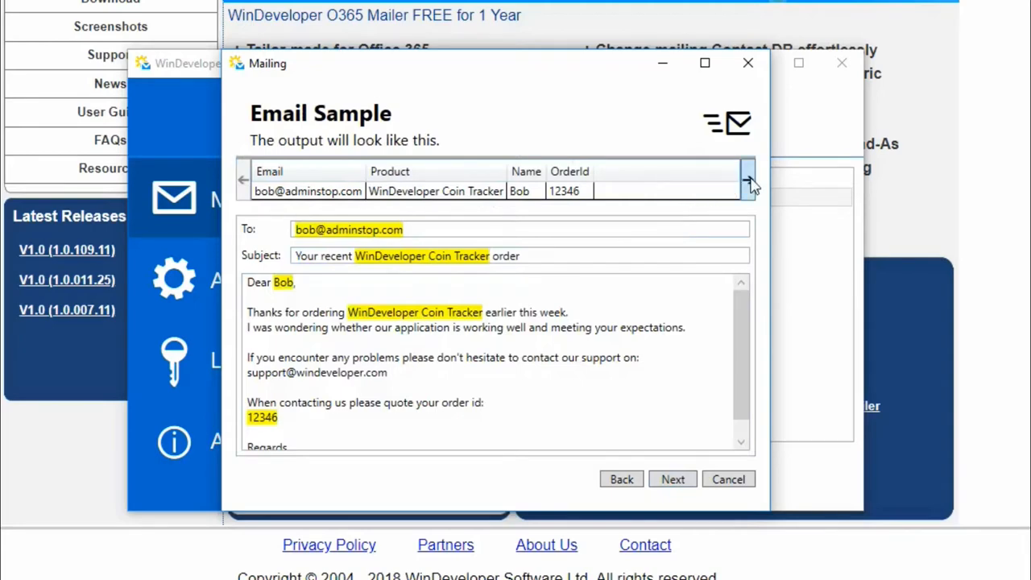
left_click(748, 180)
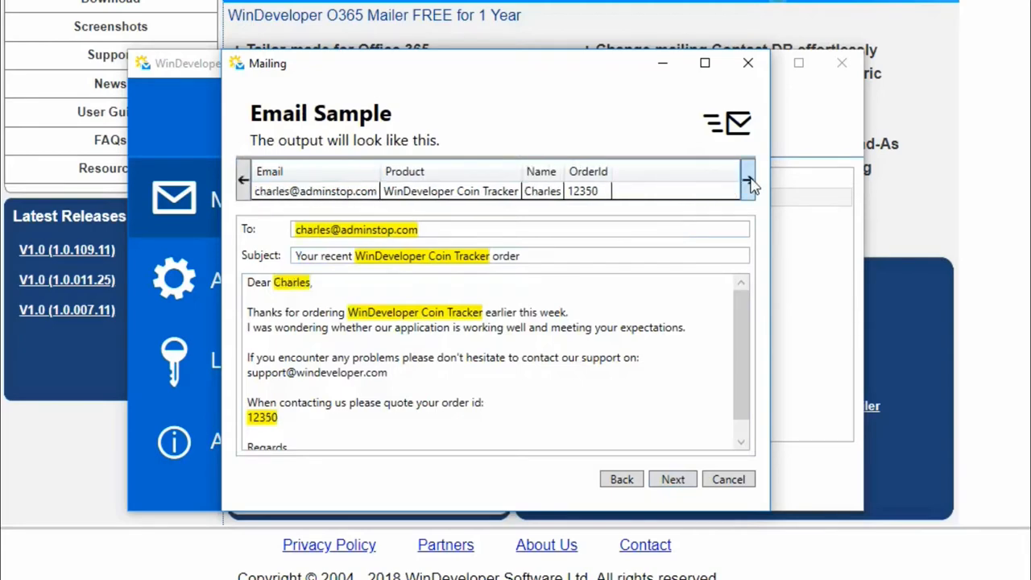
left_click(748, 179)
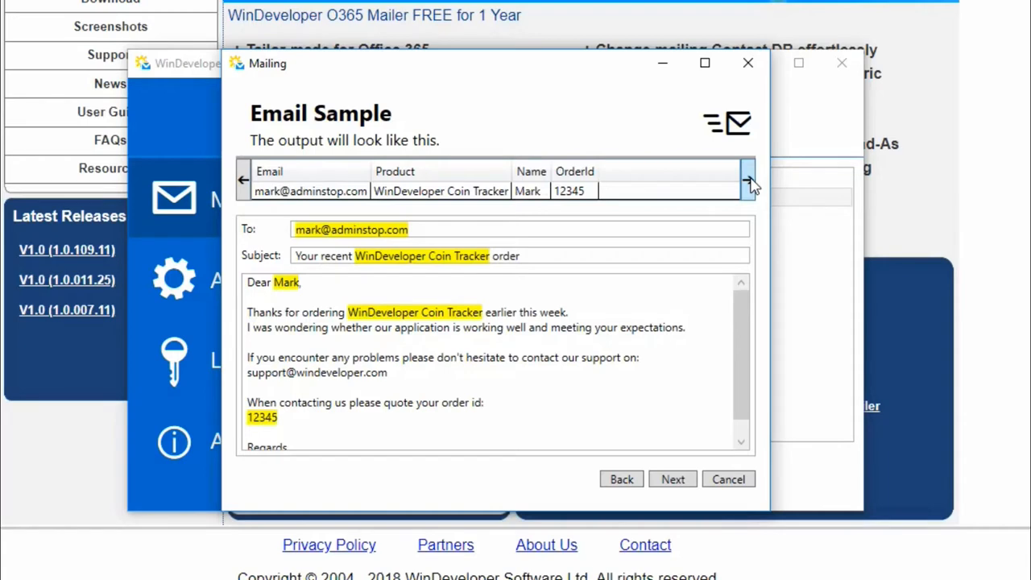
left_click(747, 179)
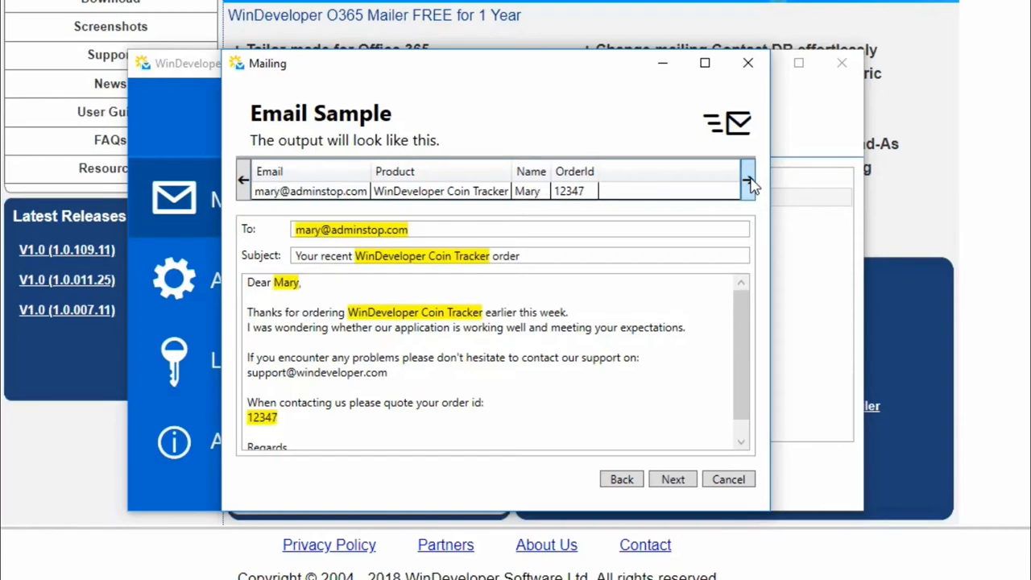
left_click(748, 180)
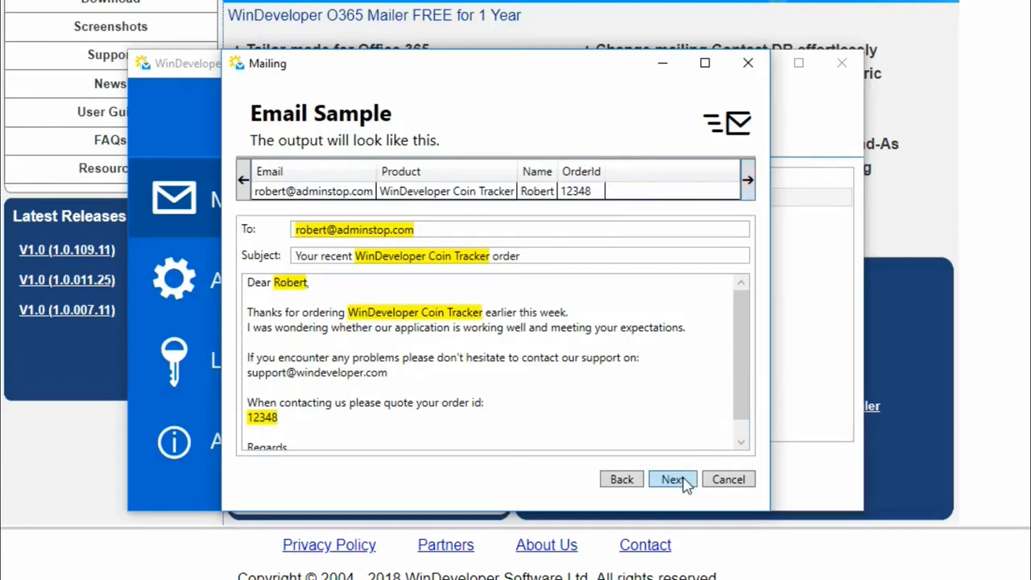
Keep the login user mailbox as sender and send to all database entries
left_click(673, 479)
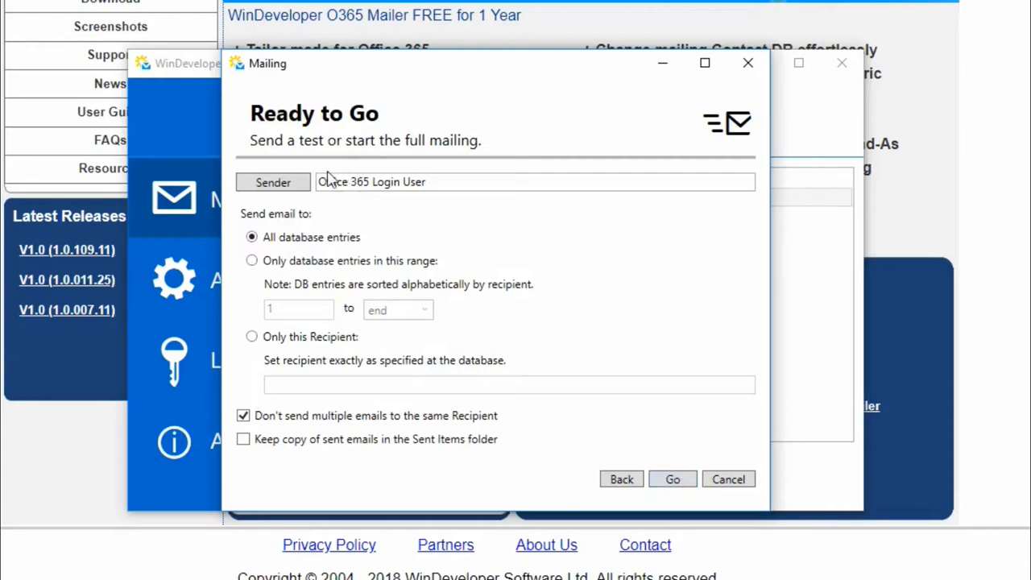
left_click(272, 182)
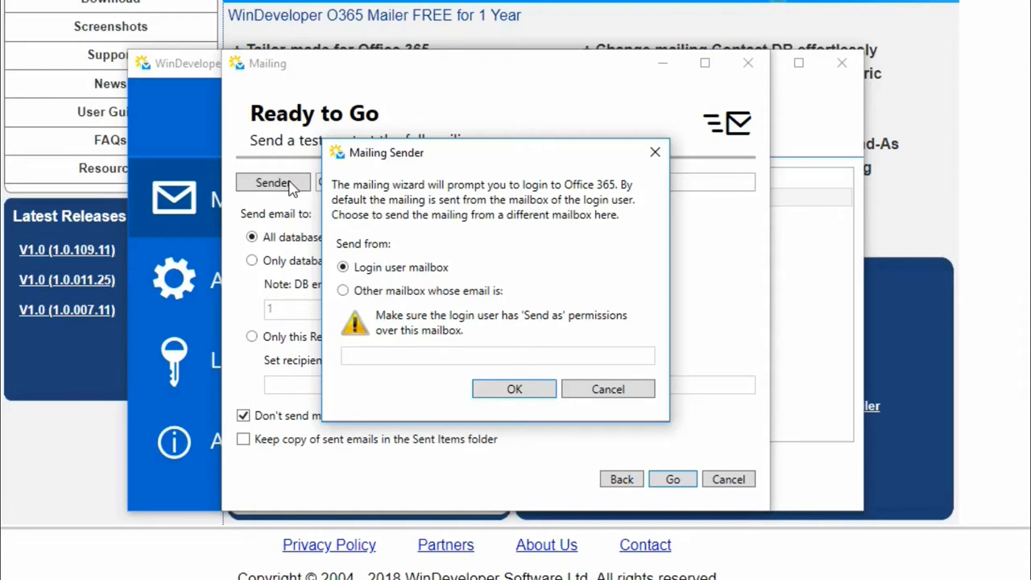
mouse_move(607, 389)
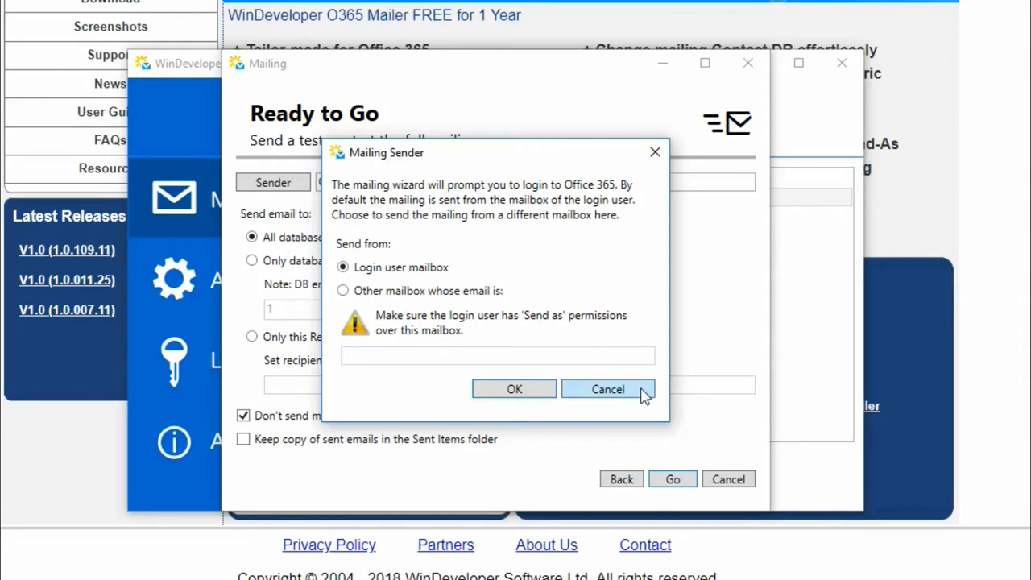
left_click(607, 389)
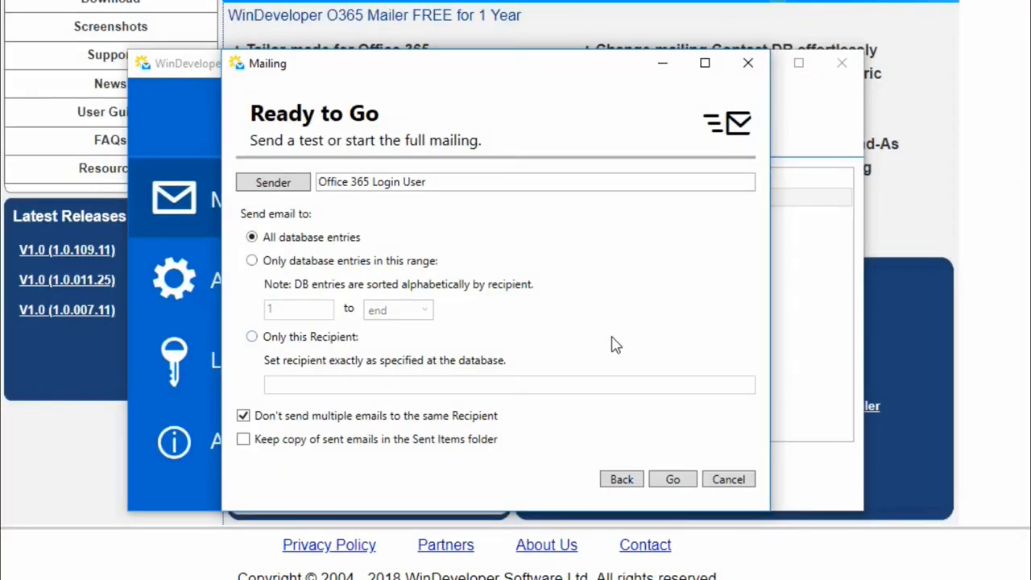
left_click(672, 478)
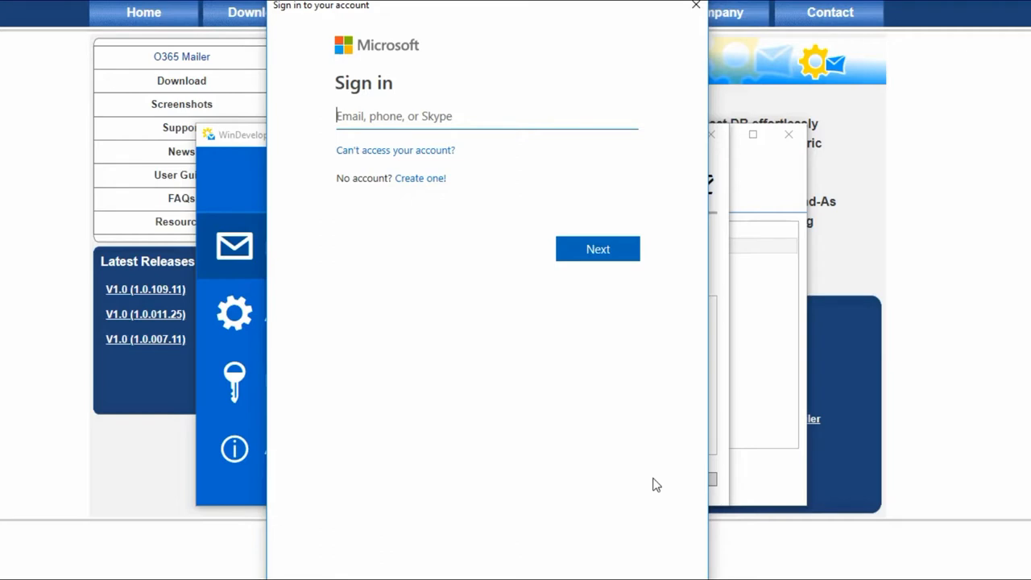
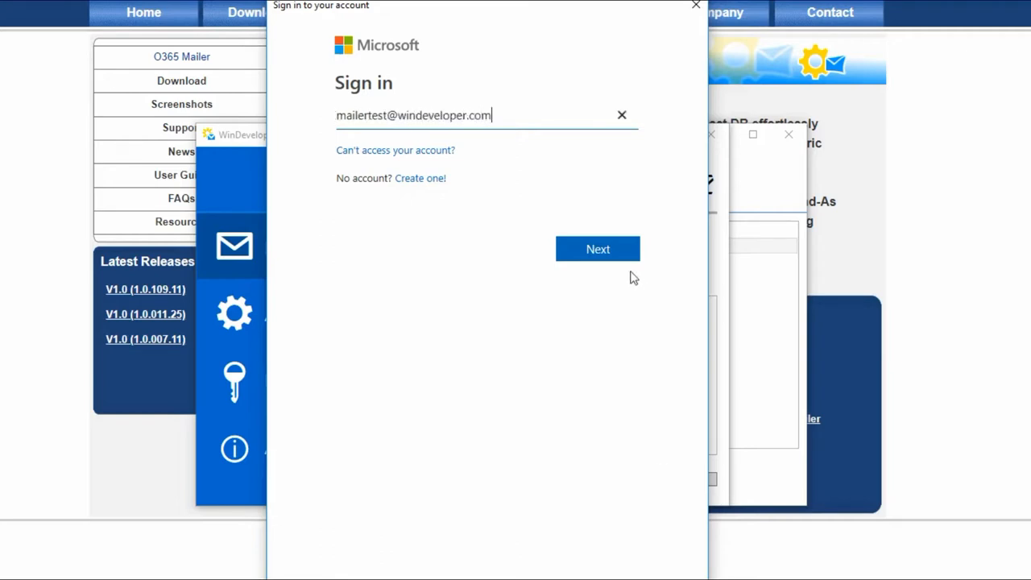
left_click(598, 248)
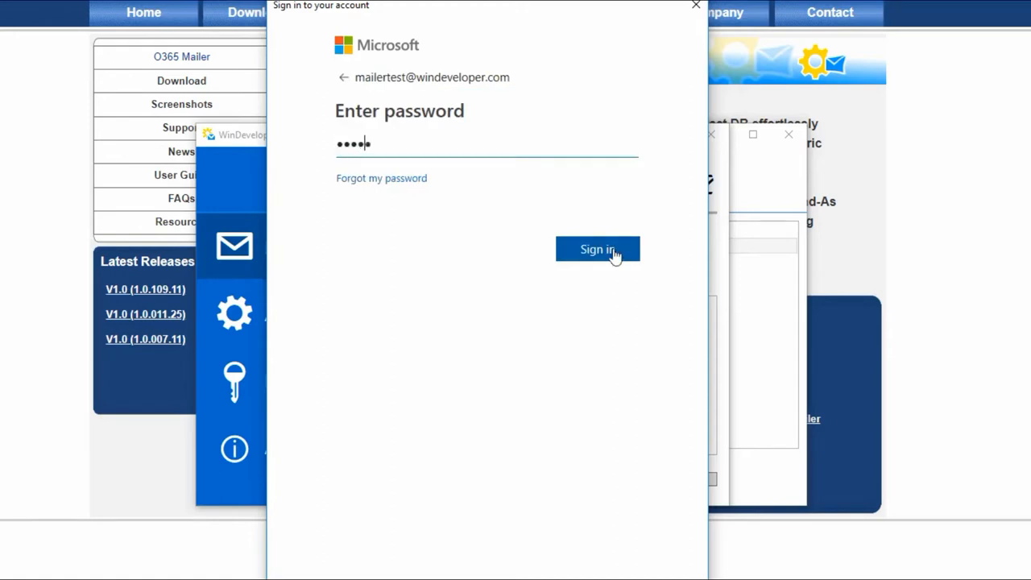
left_click(598, 249)
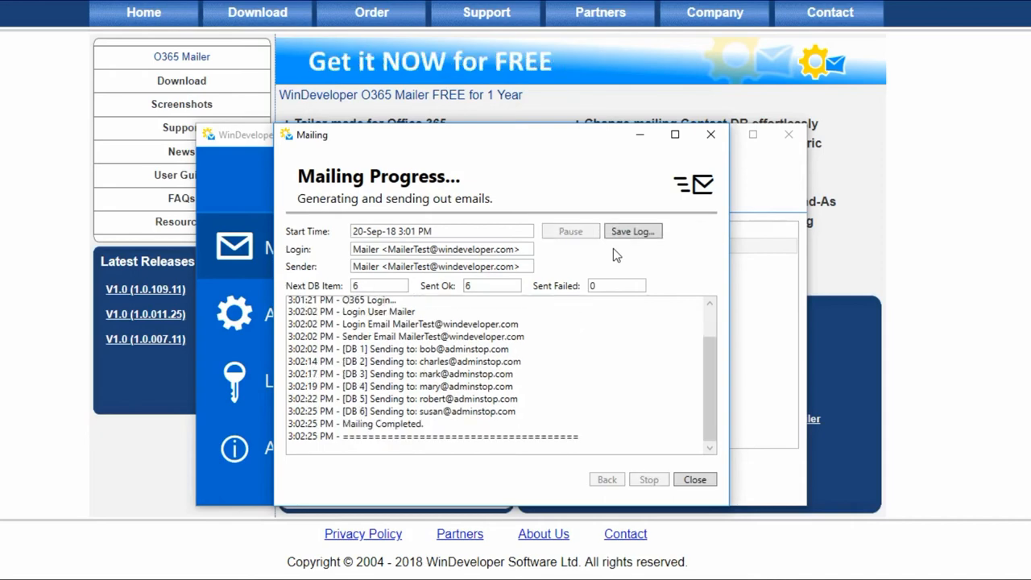
After Mailing Completed, open and dismiss the Save Log menu, then close the progress window
left_click(632, 231)
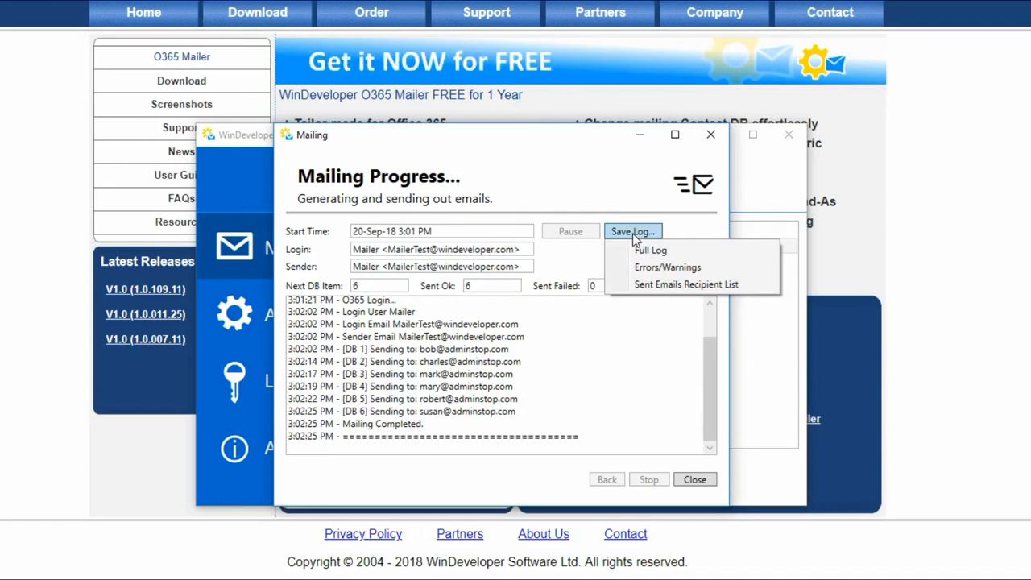
left_click(633, 231)
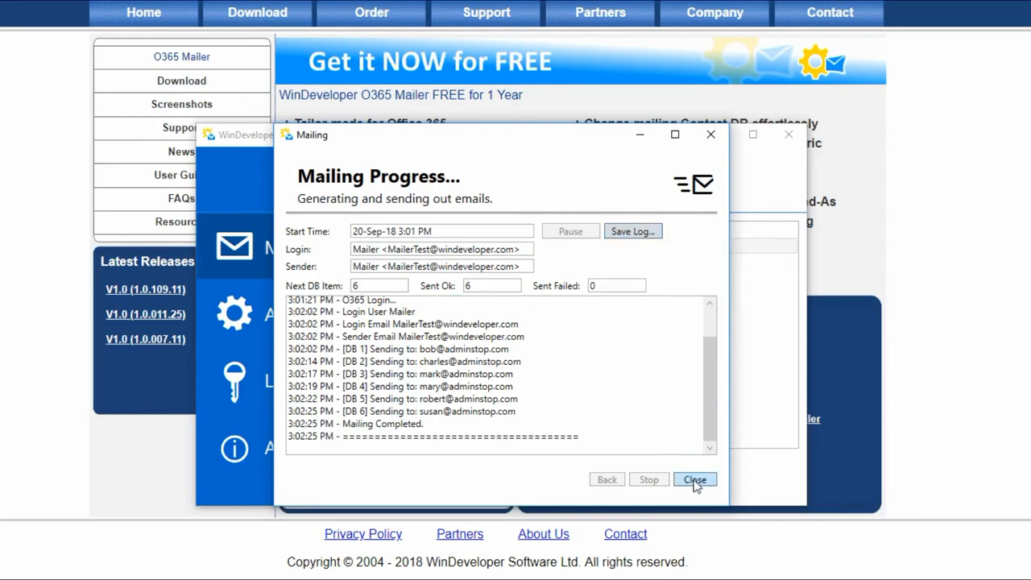
left_click(694, 479)
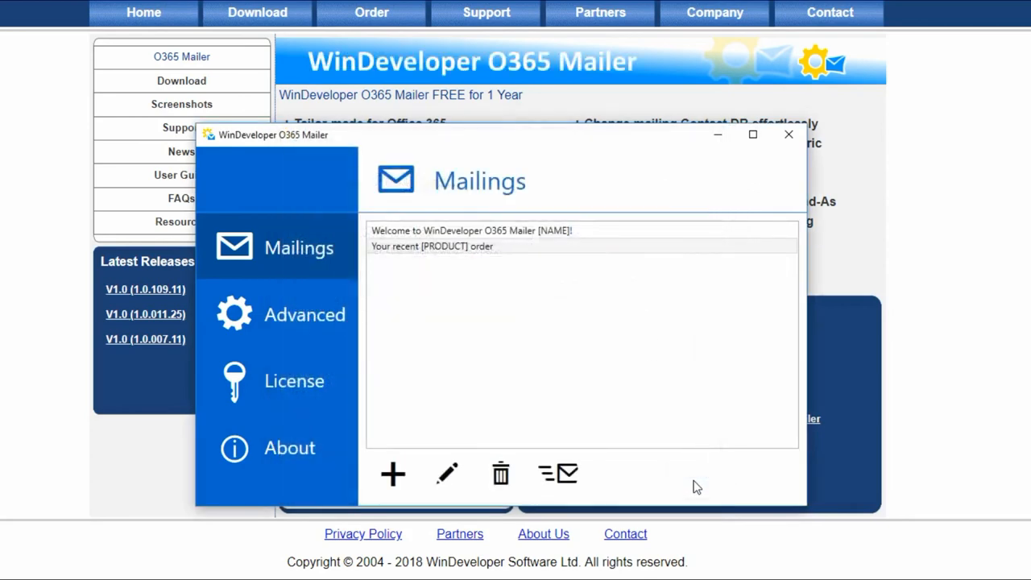